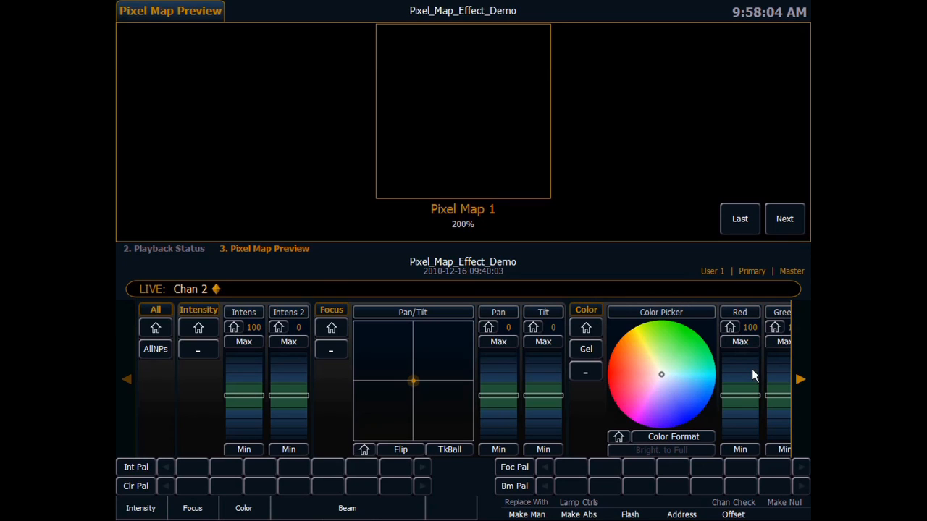
mouse_move(288, 347)
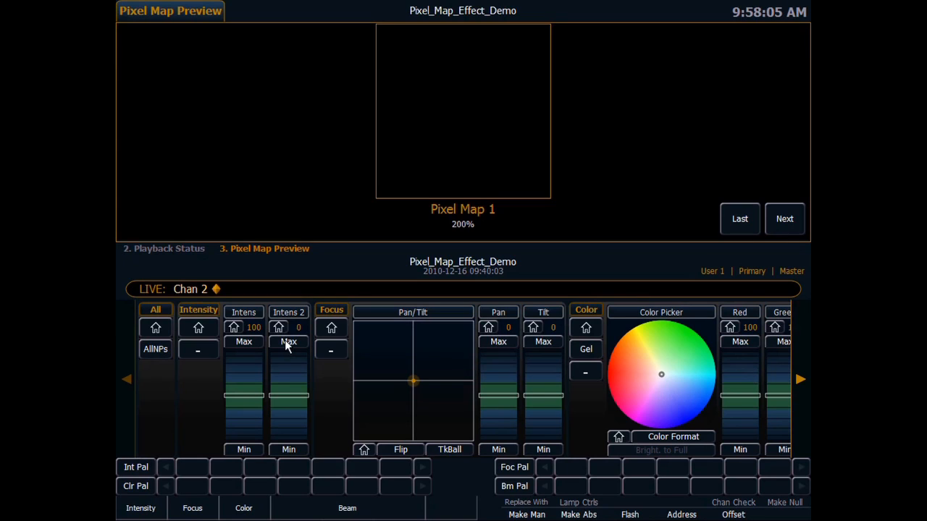
mouse_move(735, 448)
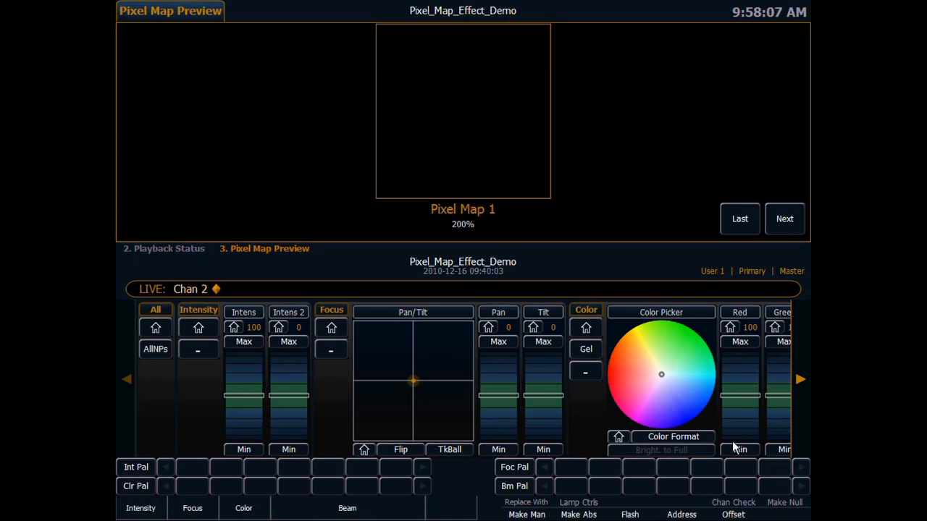
mouse_move(394, 405)
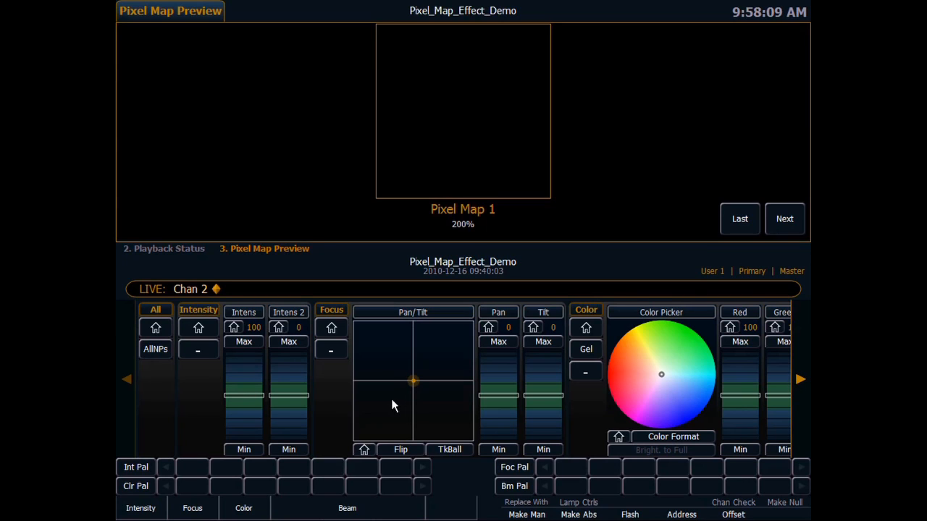
mouse_move(293, 377)
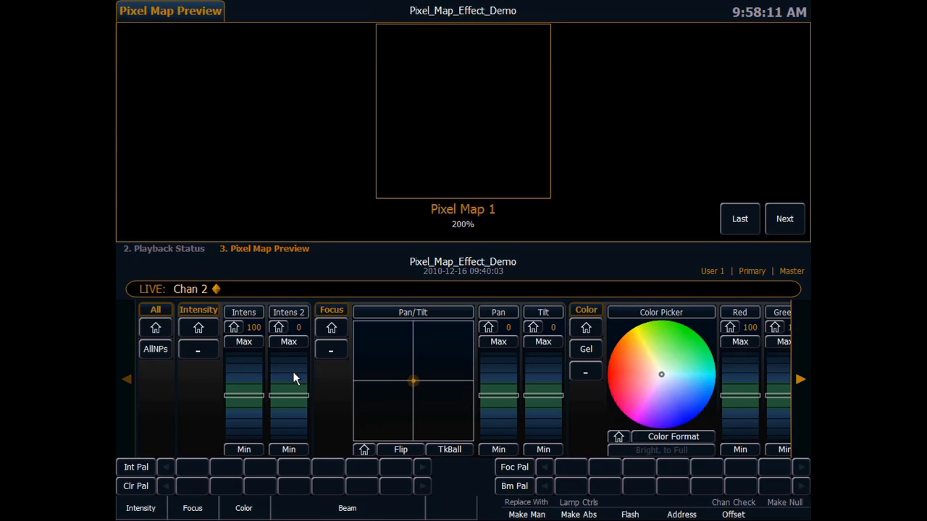
mouse_move(274, 360)
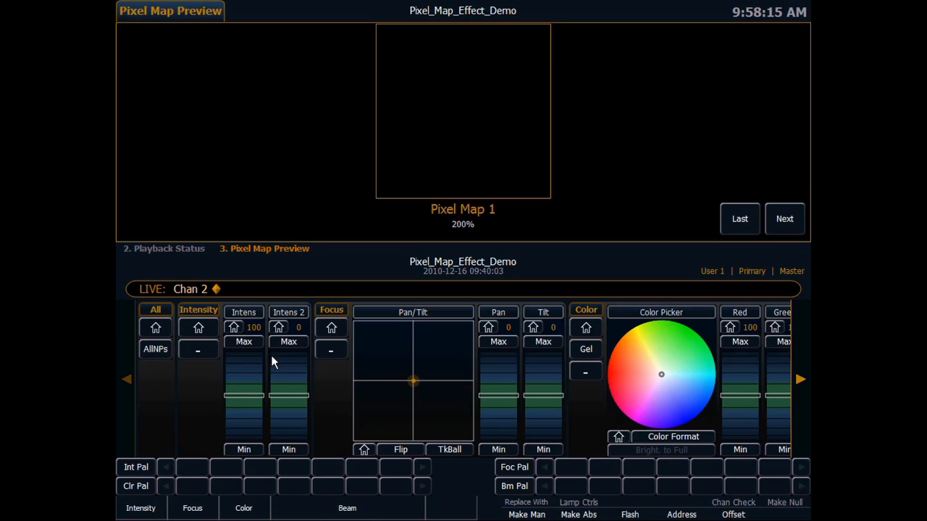
mouse_move(269, 373)
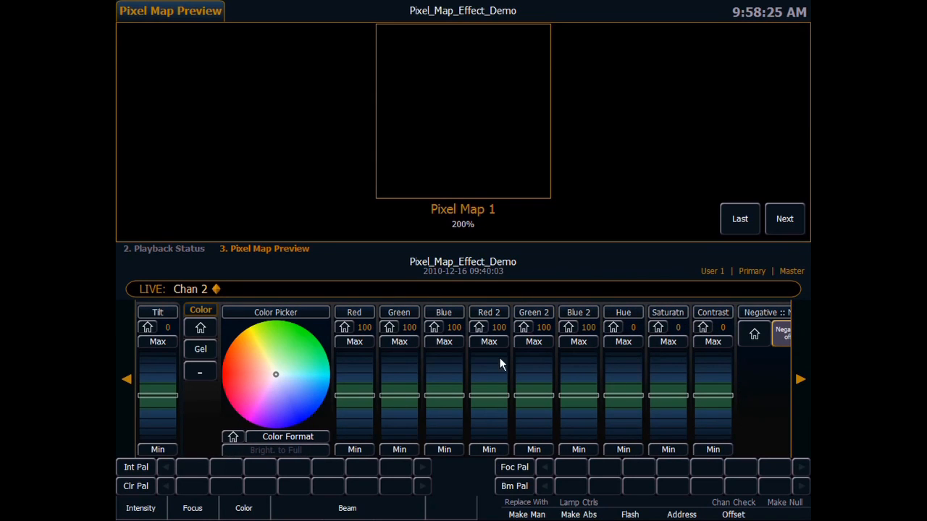
mouse_move(799, 379)
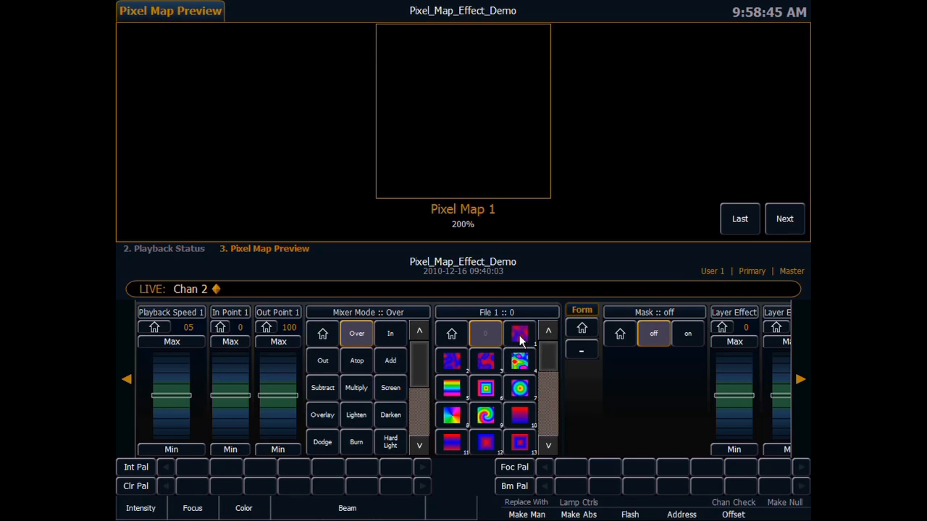
Step: Load grey noise media file 1 onto channel 2's first layer
left_click(520, 334)
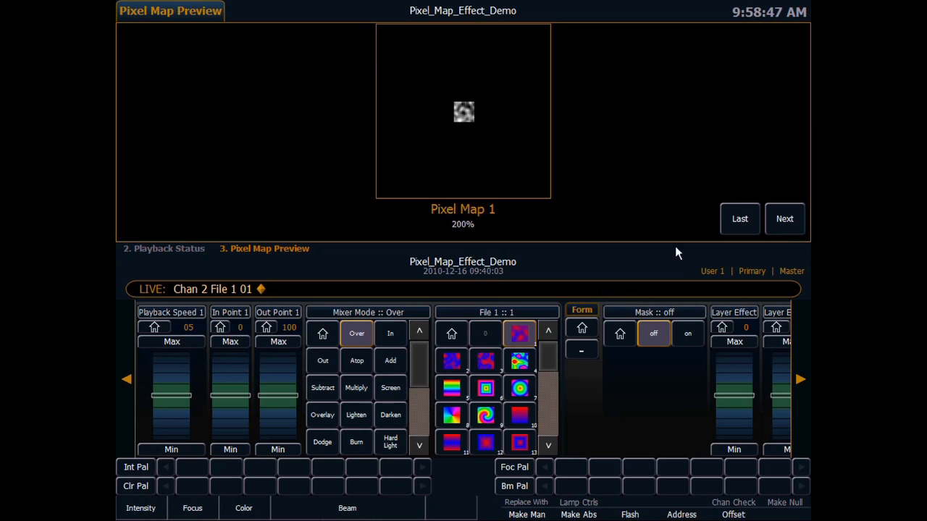
mouse_move(783, 383)
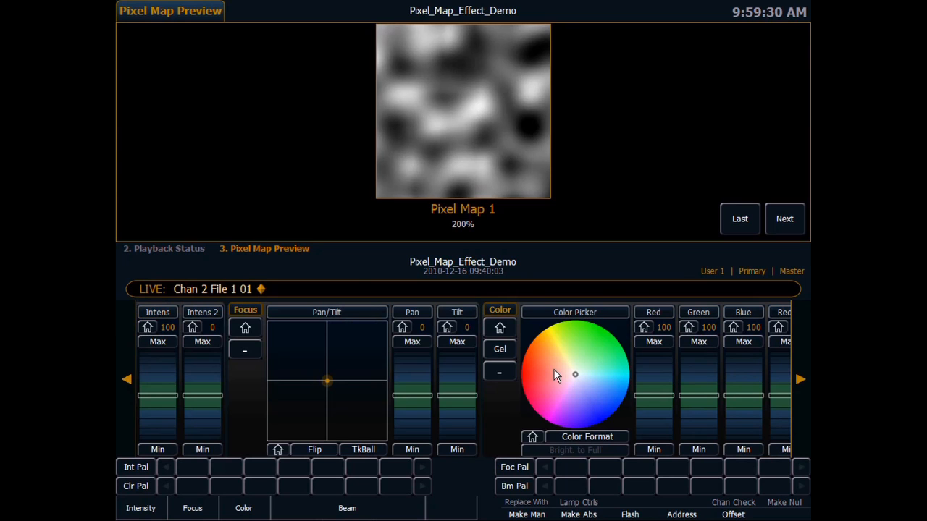
Step: Colour channel 2's noise red and blue, with Green 2 at minimum
left_click(527, 377)
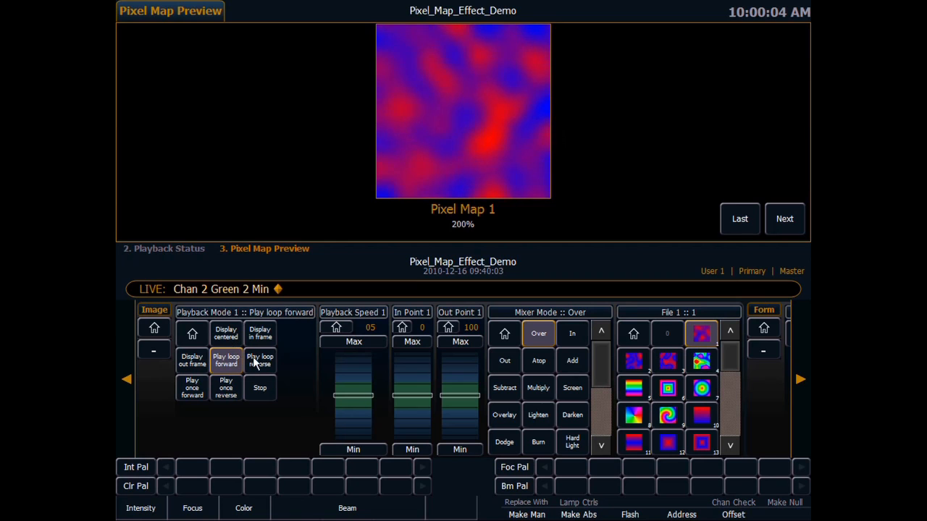
left_click(260, 360)
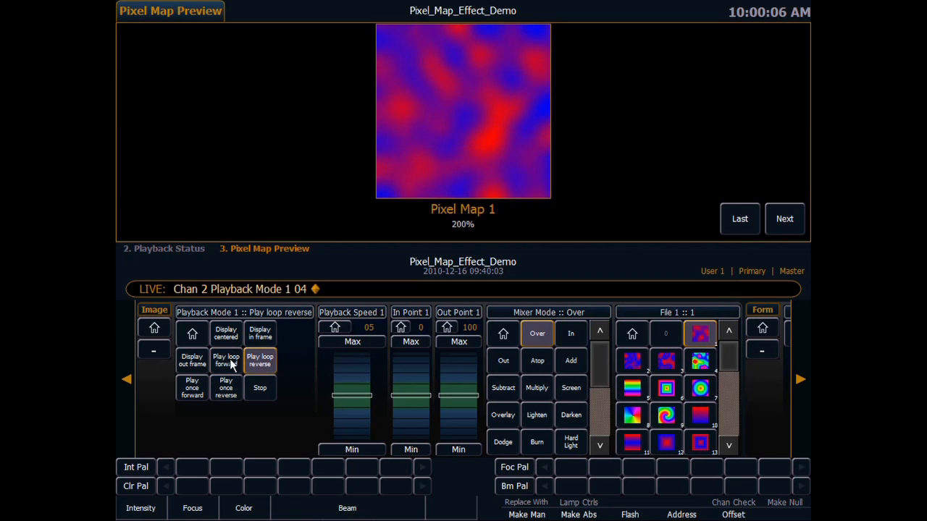
left_click(226, 360)
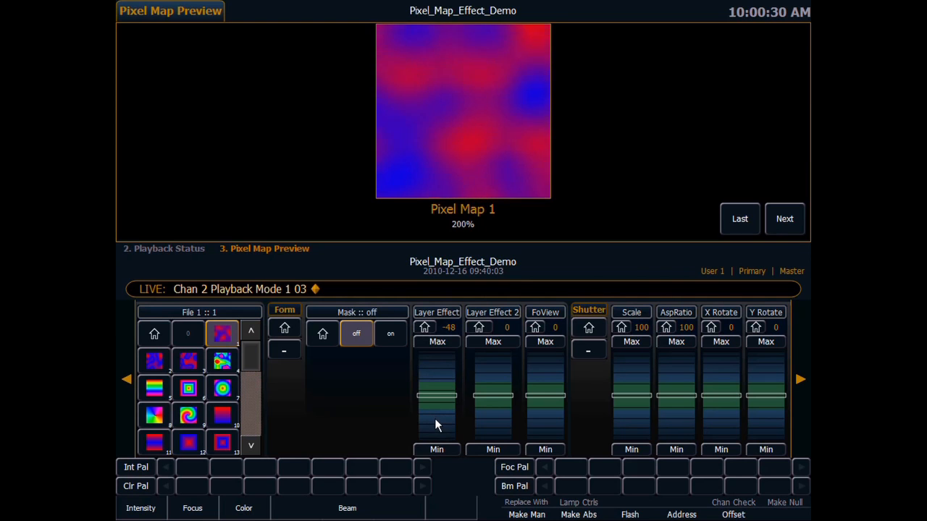
Step: Drag channel 2's Layer Effect fader negative to -36, forming bold red-and-blue blobs
left_click_drag(437, 394, 437, 420)
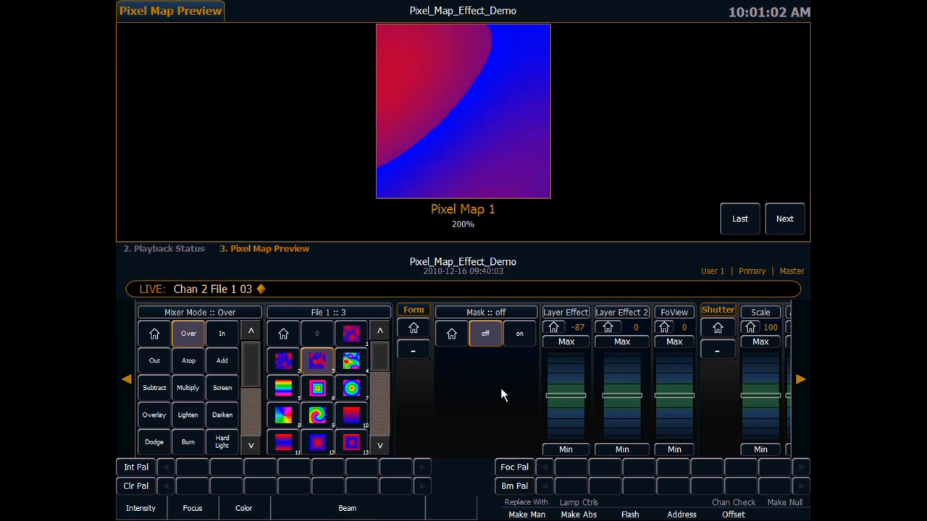
left_click_drag(566, 391, 566, 423)
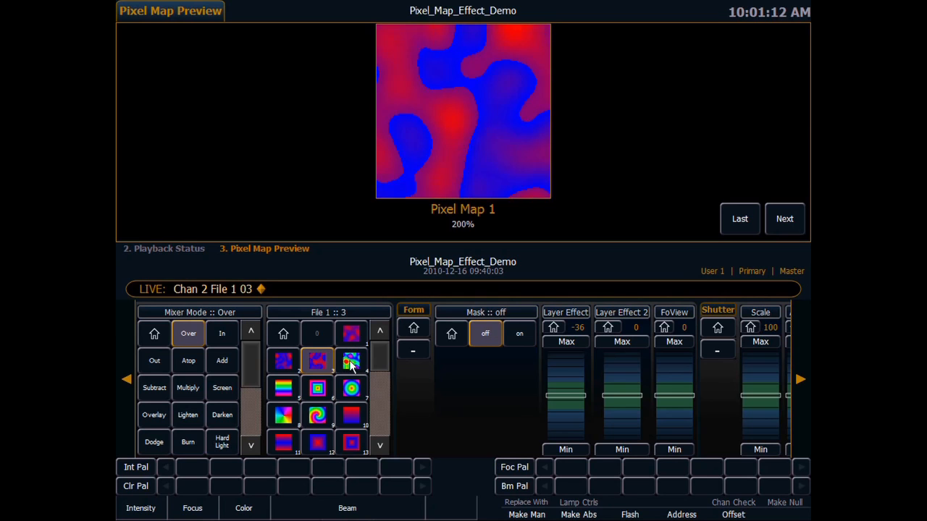
Step: Load rainbow noise file 4 onto channel 2, with Layer Effect 2 at 55
left_click(351, 361)
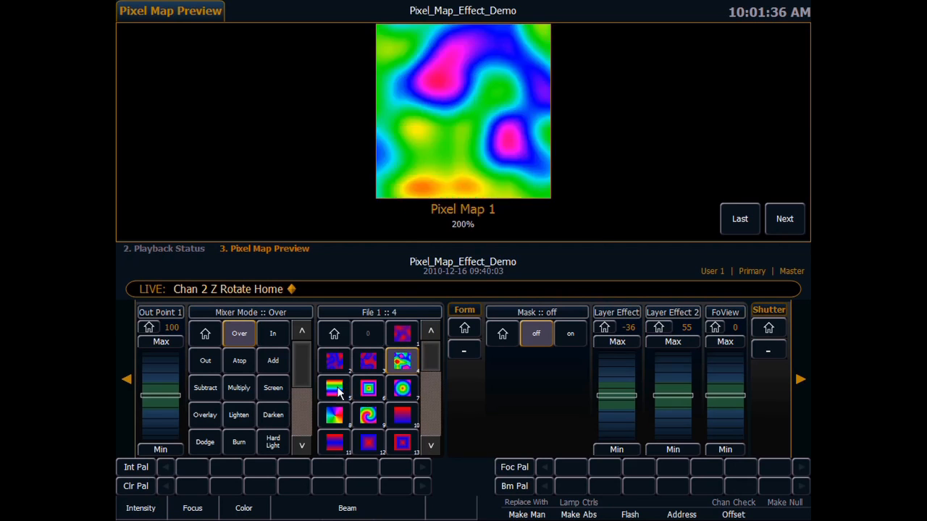
Step: Try rainbow gradient files 5, 6 and 7, homing the Layer Effect fader to zero
left_click(333, 388)
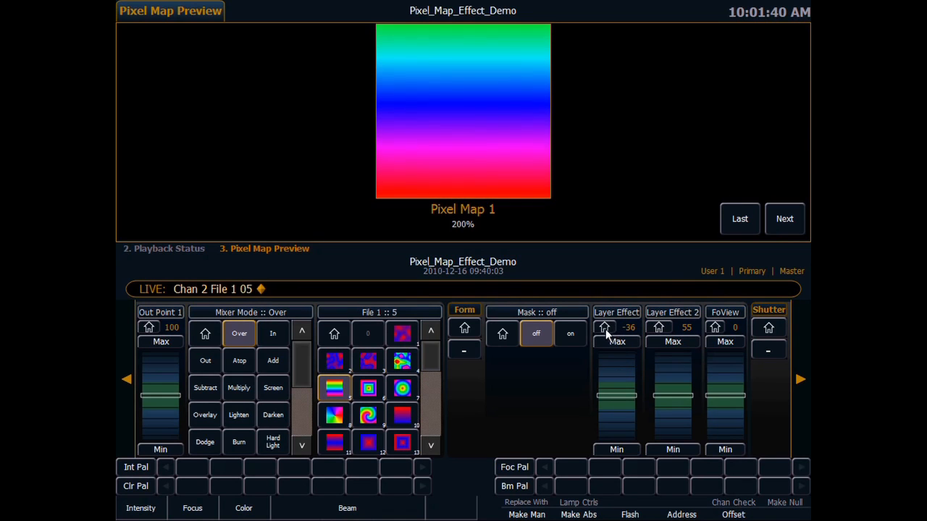
left_click(368, 389)
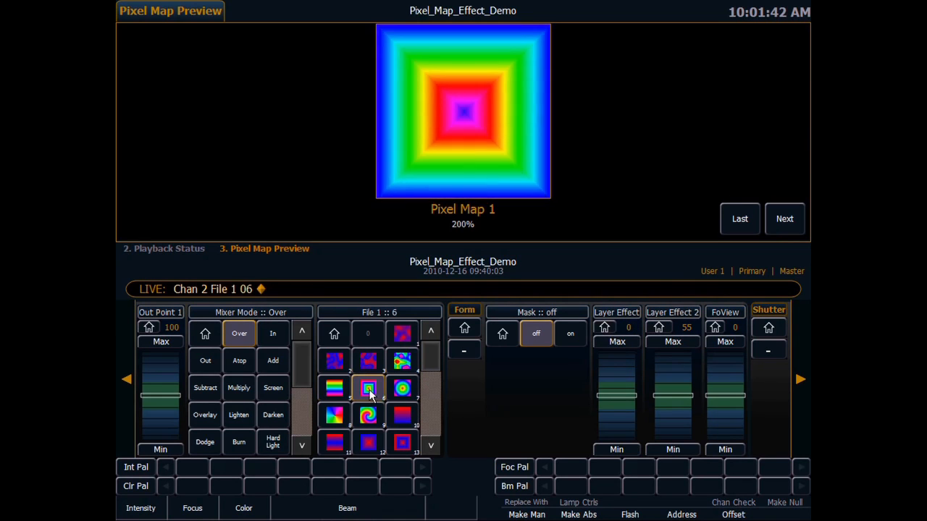
left_click(402, 389)
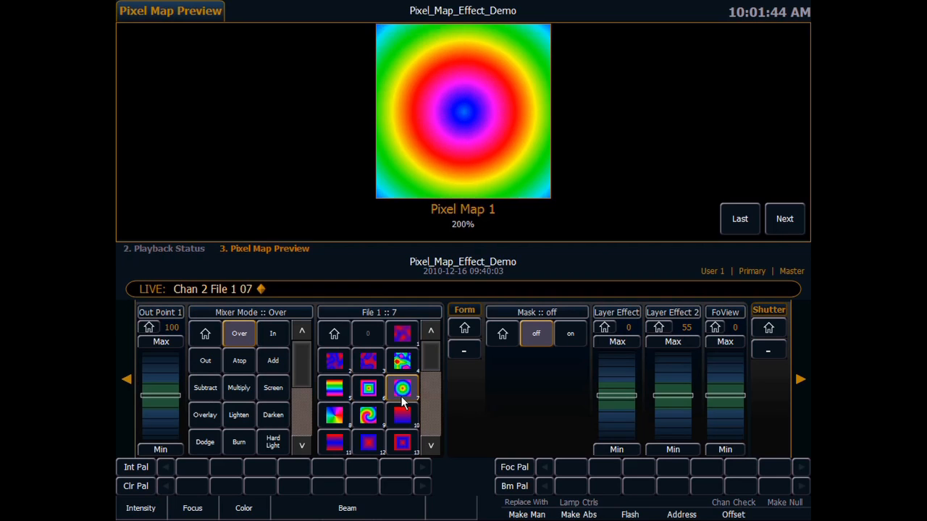
left_click(334, 388)
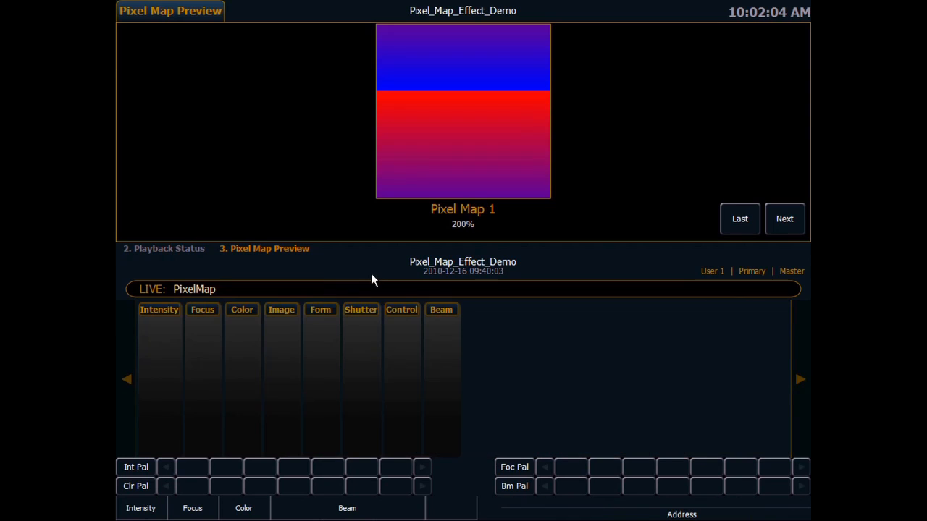
Step: Advance the preview to Pixel Map 2 and select channel 101
left_click(784, 219)
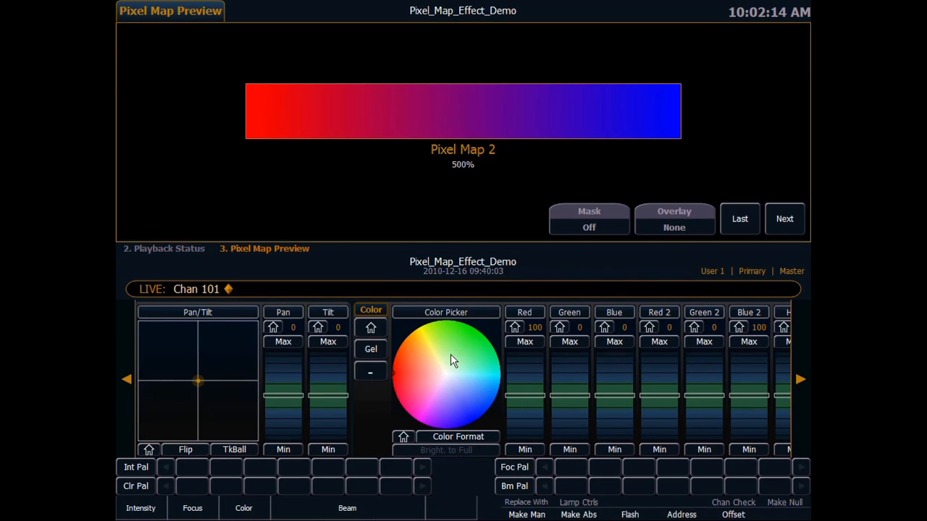
Step: Page through channel 101's parameters toward the Layer Effect and Mask settings
left_click(469, 350)
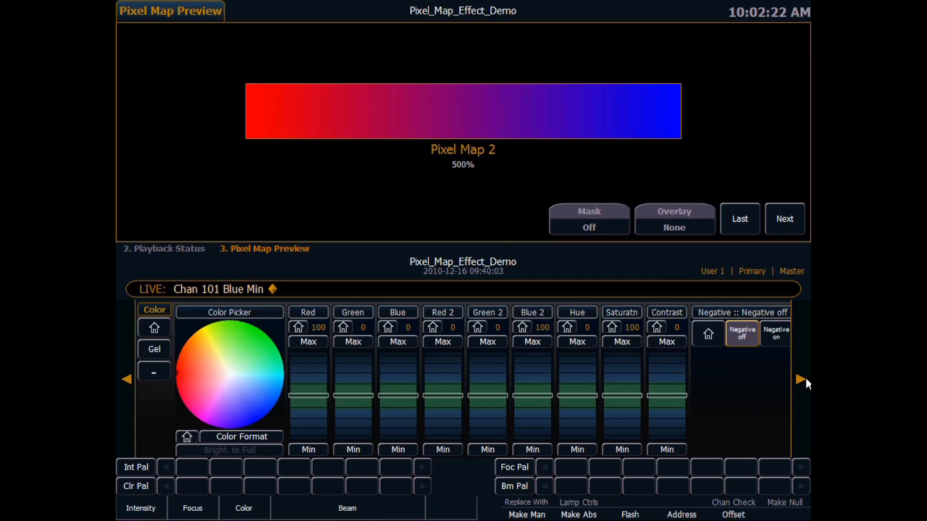
mouse_move(673, 121)
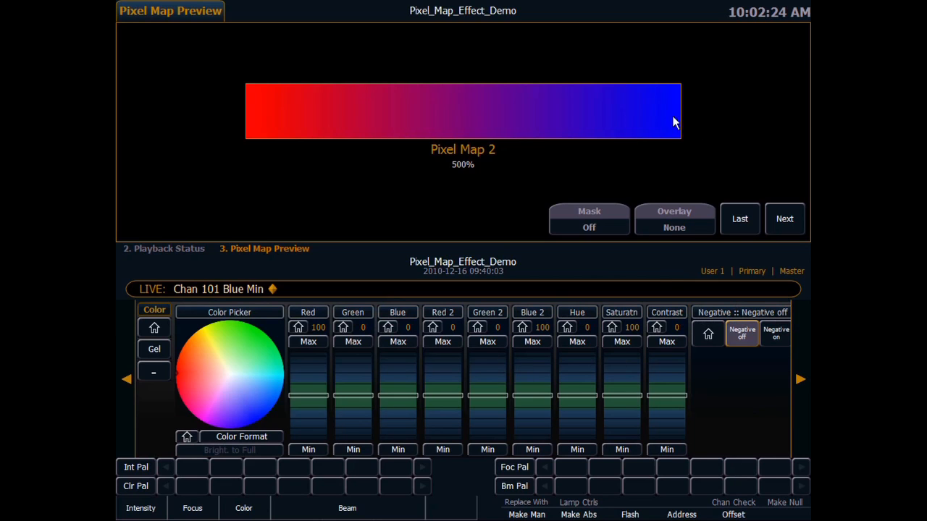
mouse_move(536, 317)
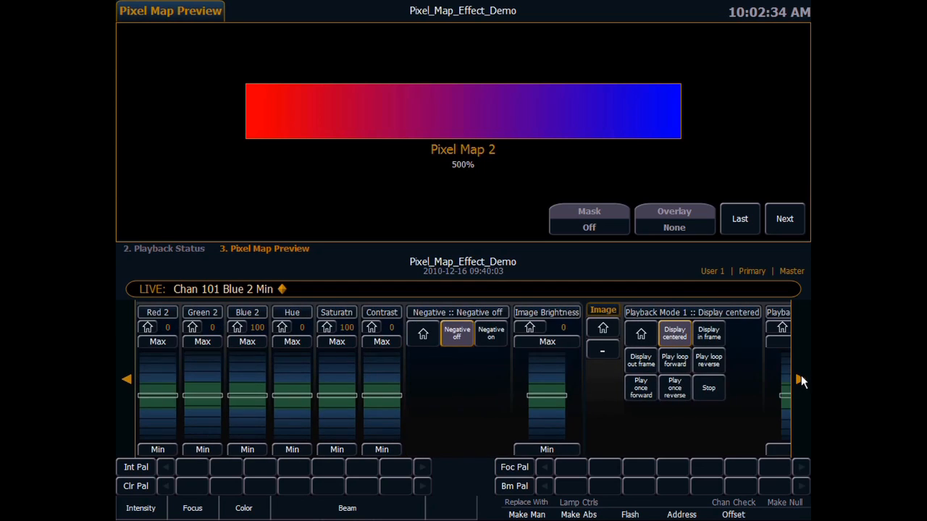
left_click(800, 379)
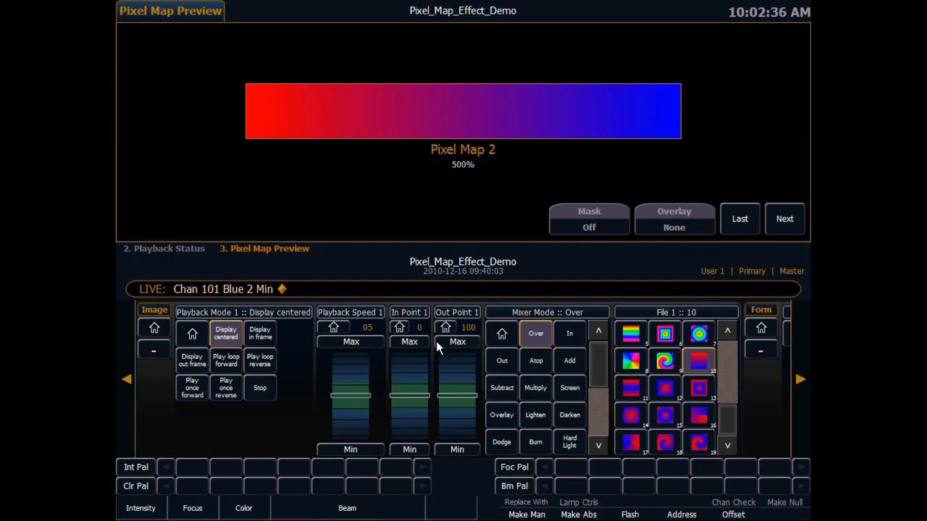
mouse_move(271, 129)
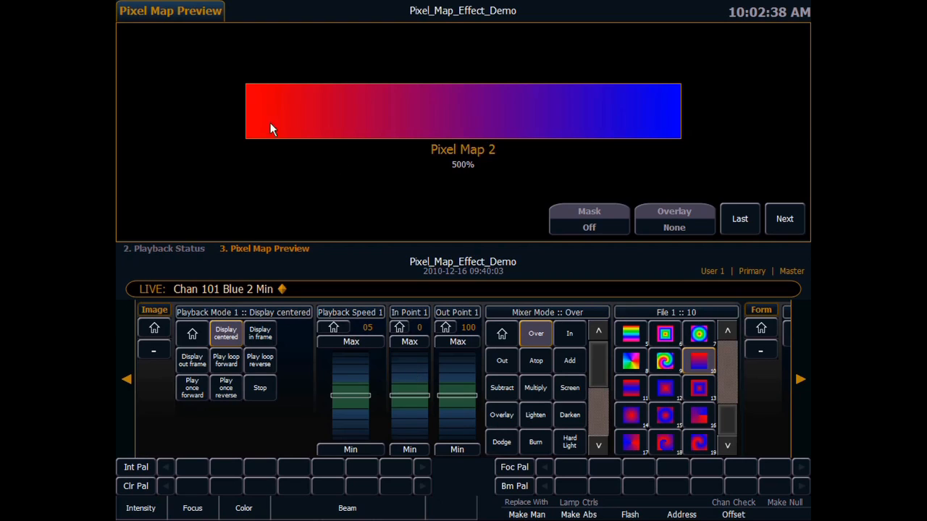
mouse_move(430, 386)
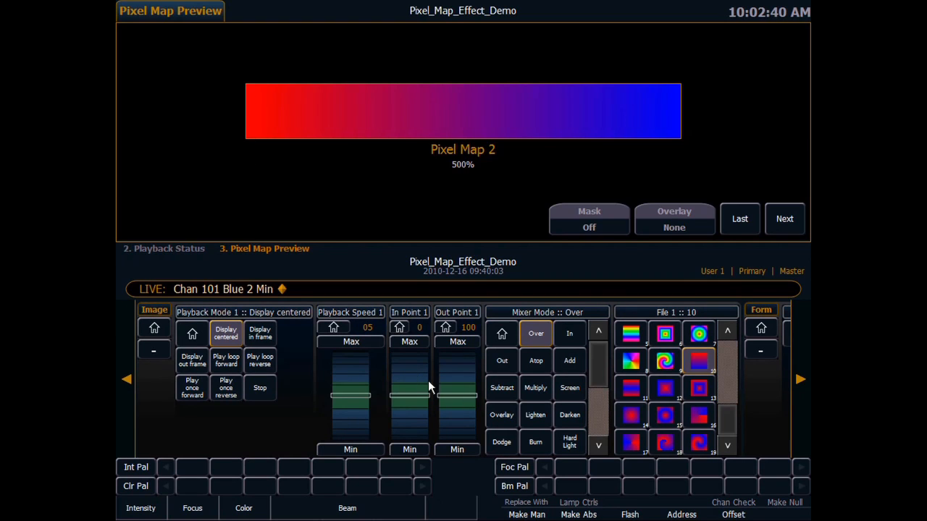
mouse_move(303, 101)
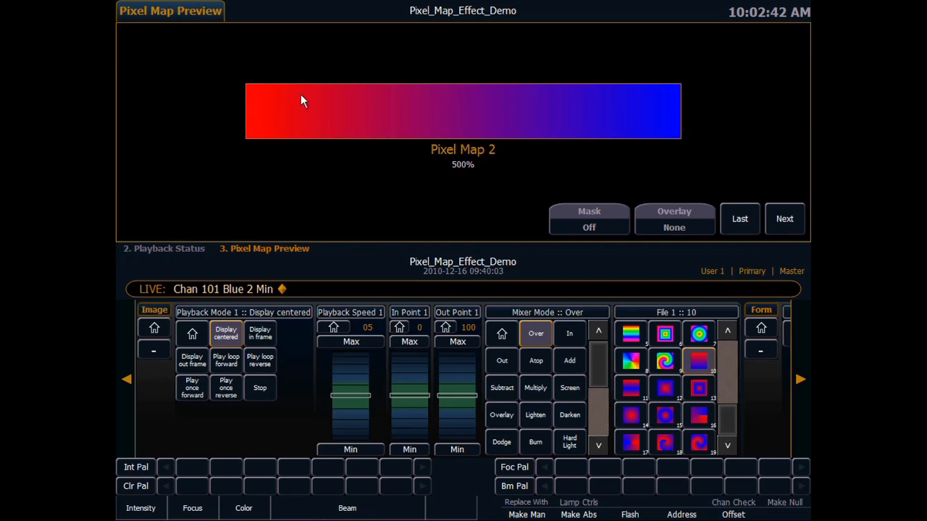
mouse_move(422, 327)
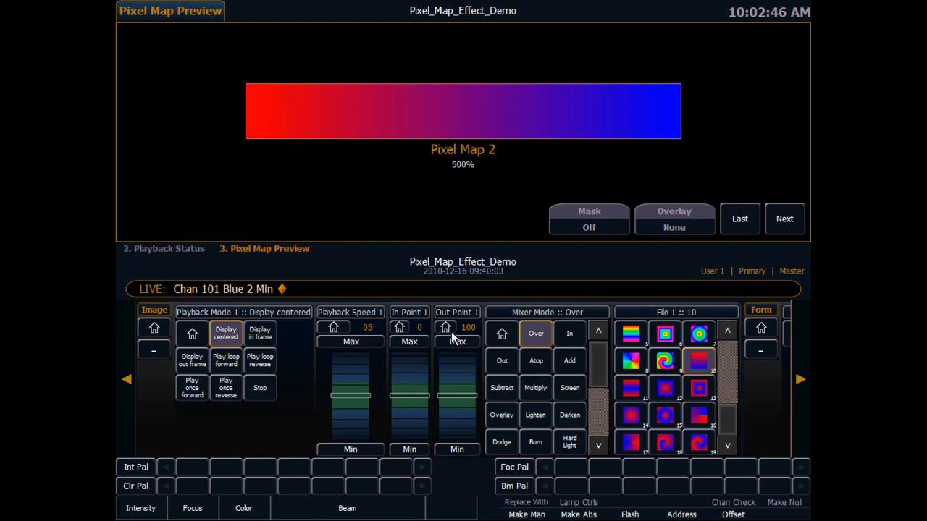
mouse_move(276, 142)
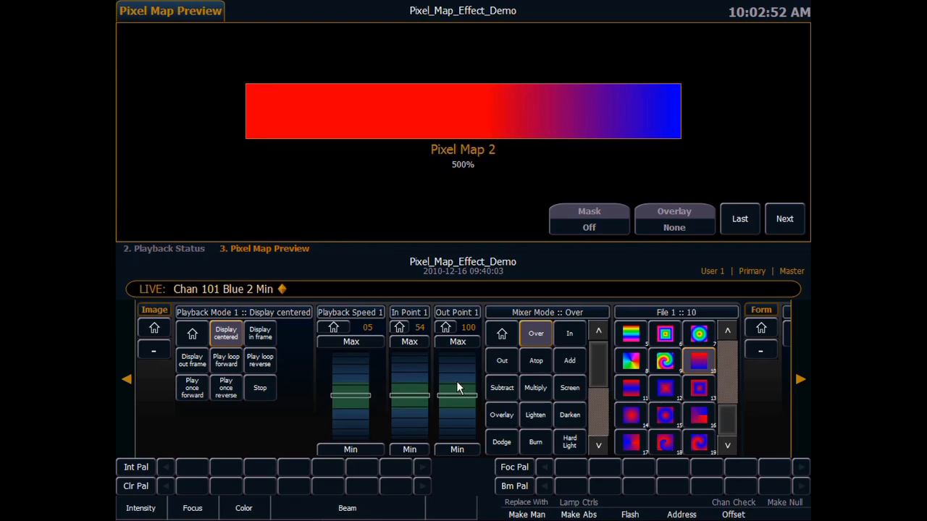
mouse_move(457, 427)
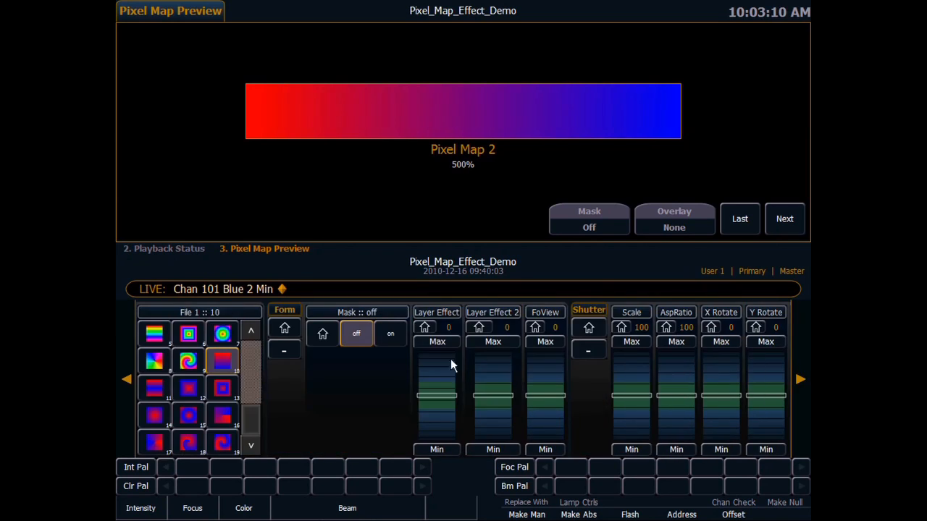
mouse_move(435, 377)
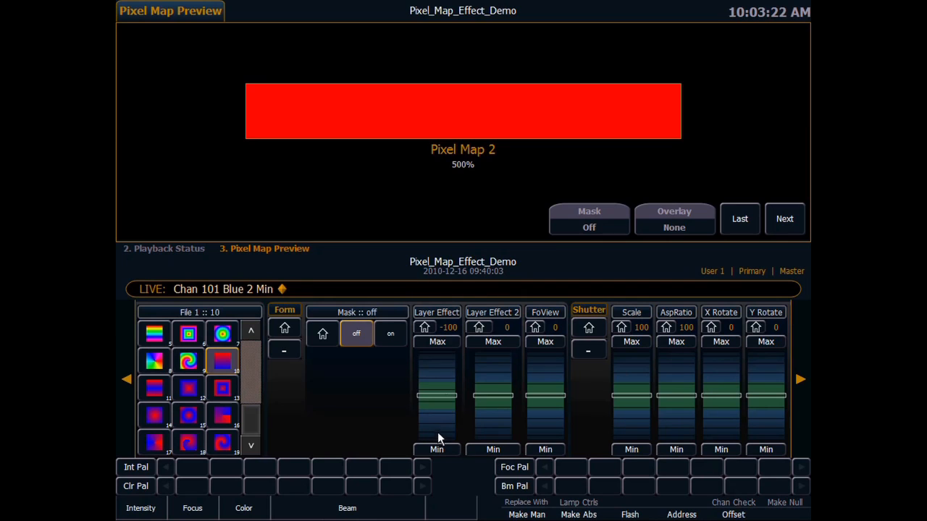
mouse_move(639, 114)
type("Chan 2")
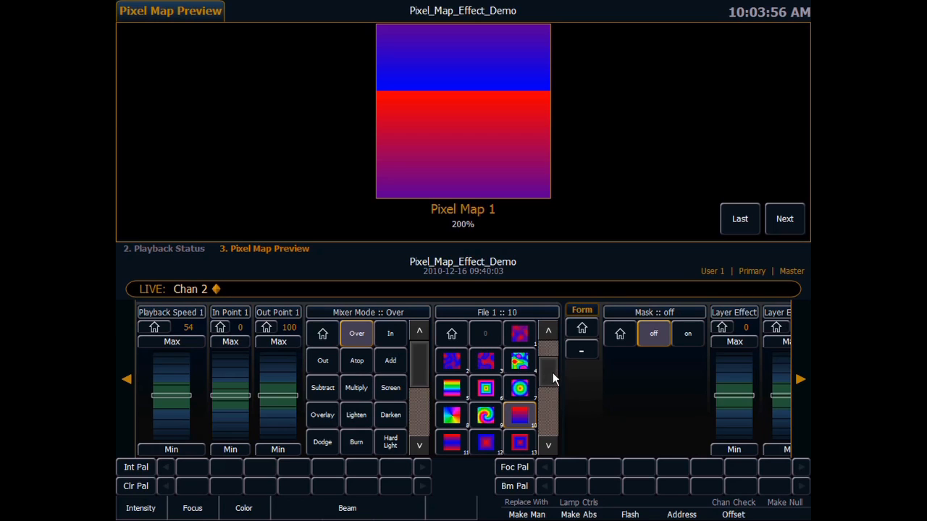
Step: Scroll the File list and pick blue-and-red radial image file 17 for channel 2
left_click(548, 445)
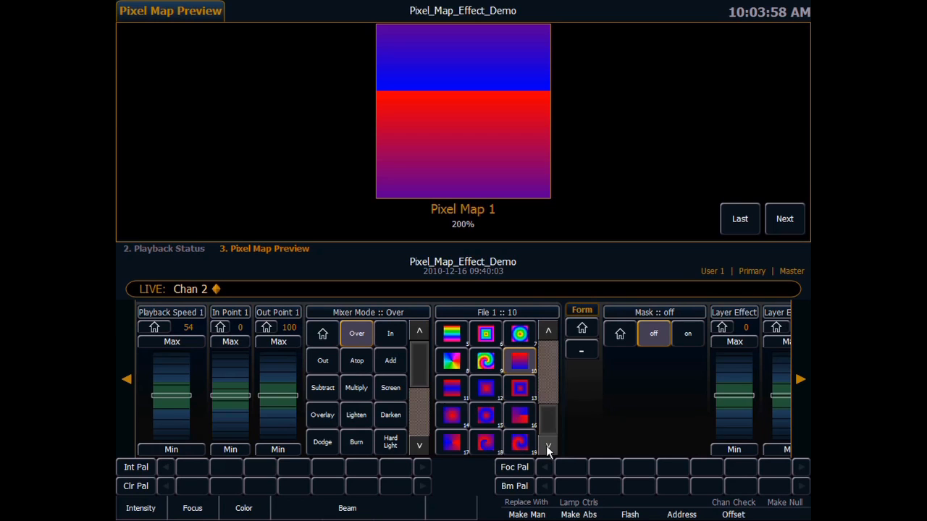
left_click(450, 442)
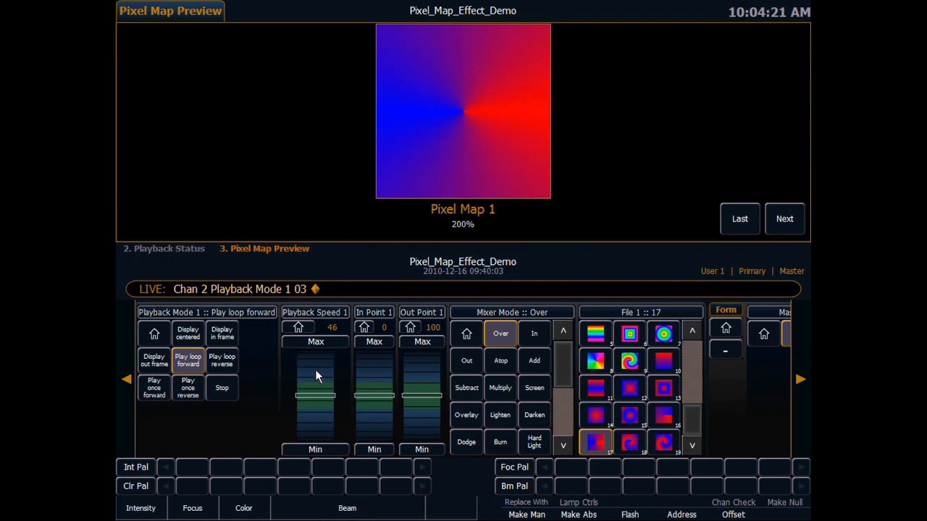
Step: Adjust the image's rotation speed and fine-tune the Layer Effect amount
left_click_drag(315, 375, 315, 420)
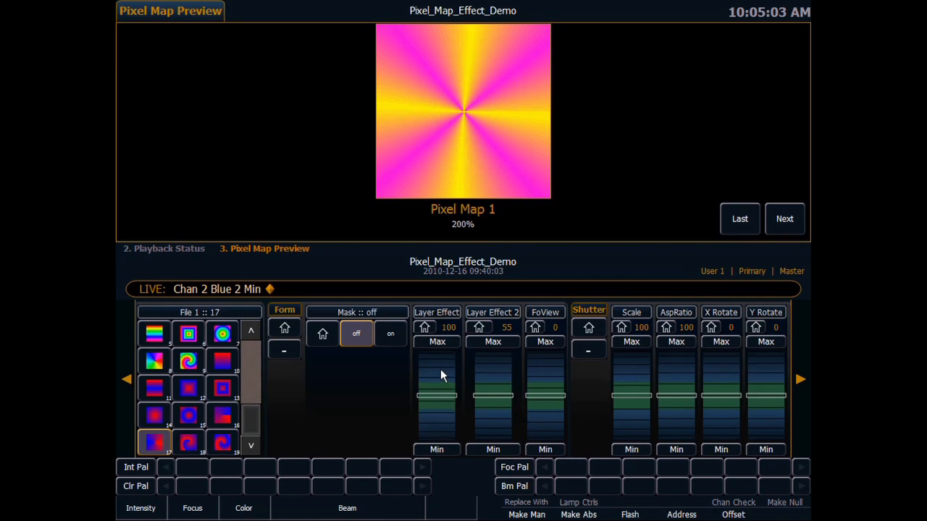
left_click_drag(437, 375, 444, 423)
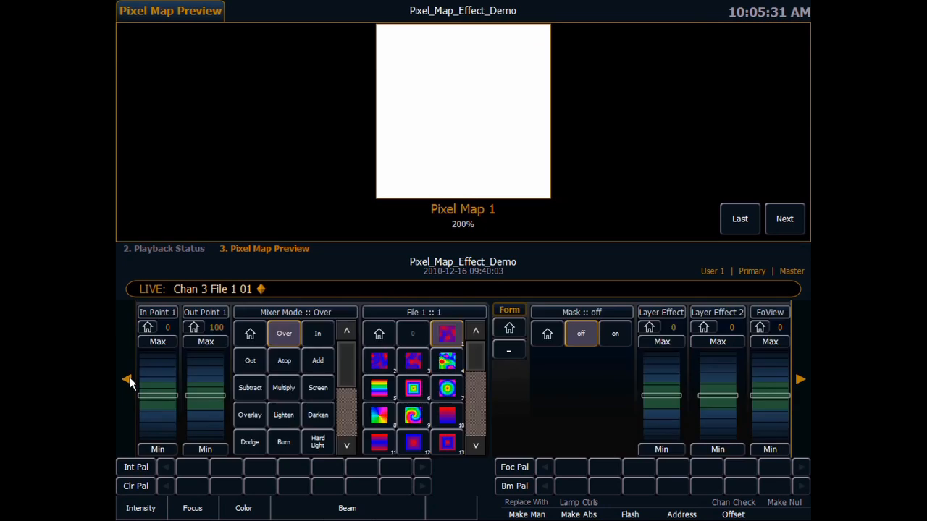
Step: Bring up the third layer's Color parameters and drag a fader, washing out the swirl
left_click(244, 508)
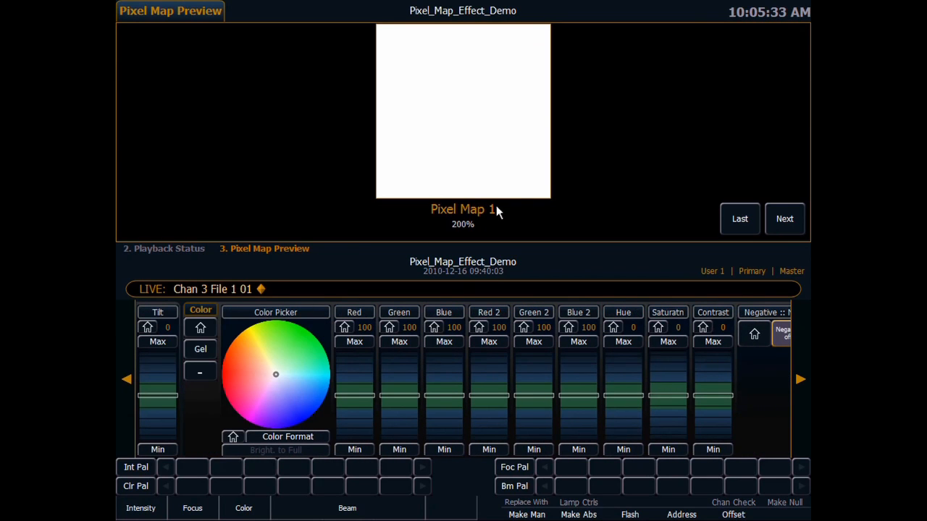
mouse_move(138, 381)
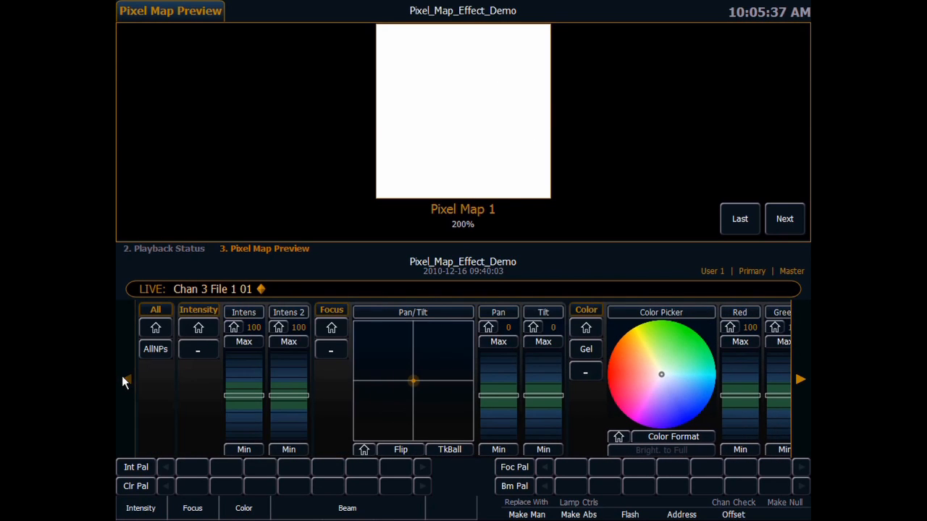
left_click_drag(288, 348, 288, 427)
type("Chan 4")
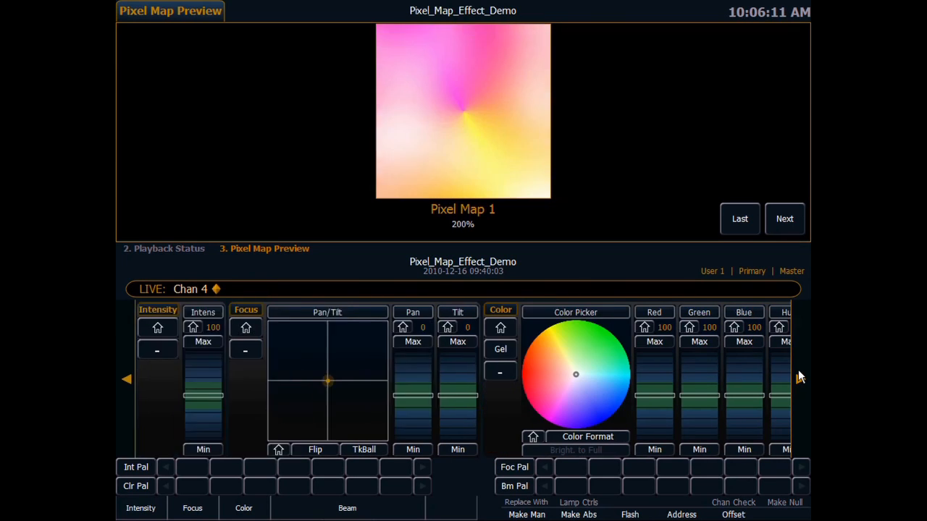
Step: Bring up channel 4's Library and File encoders and pick a shape gobo
left_click(347, 507)
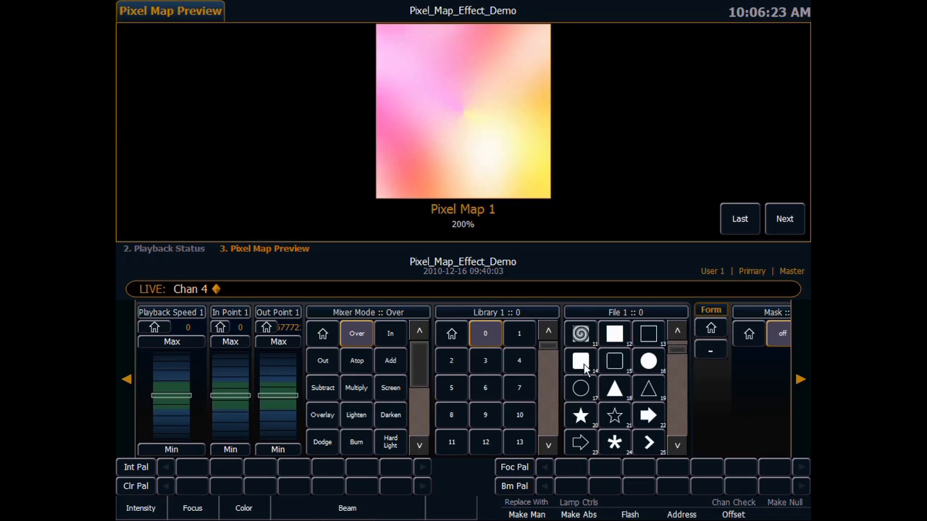
left_click(580, 415)
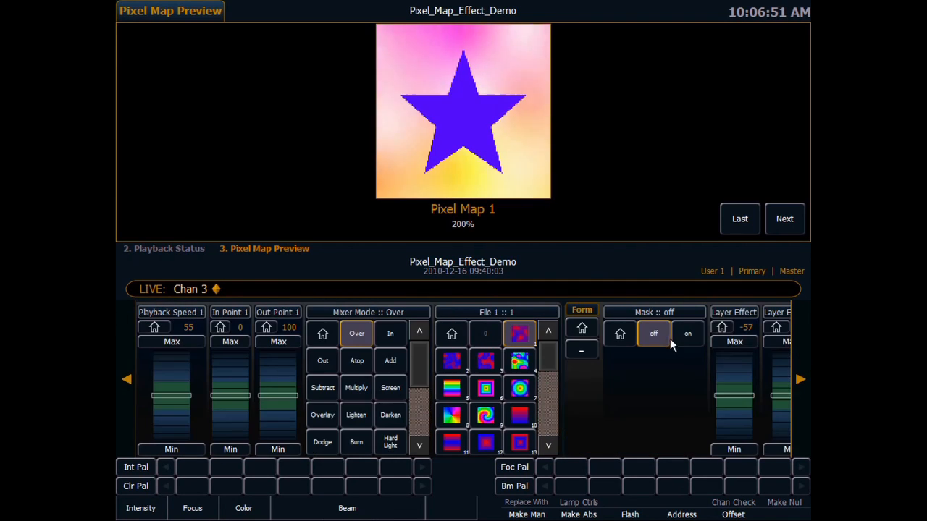
Step: Choose the star gobo (File 1, 20) for channel 4 and bring up earlier layer settings
left_click(687, 334)
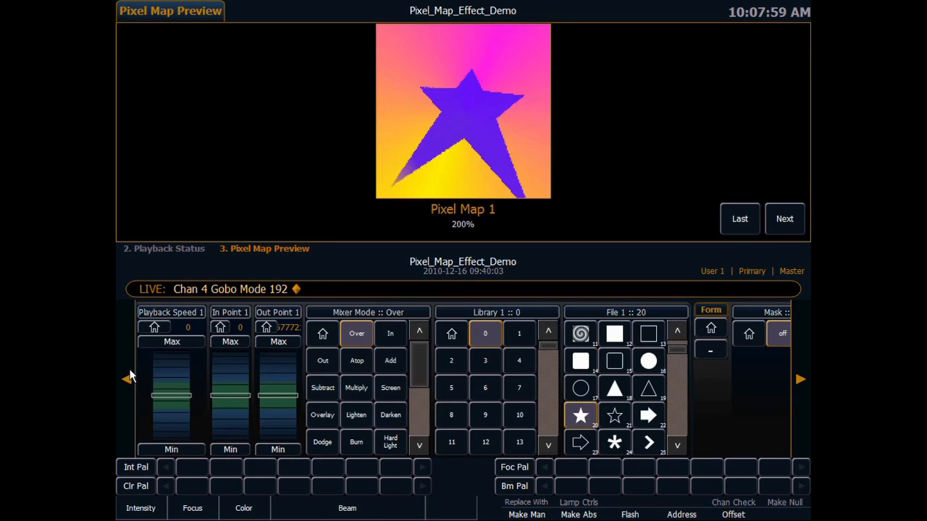
left_click(580, 361)
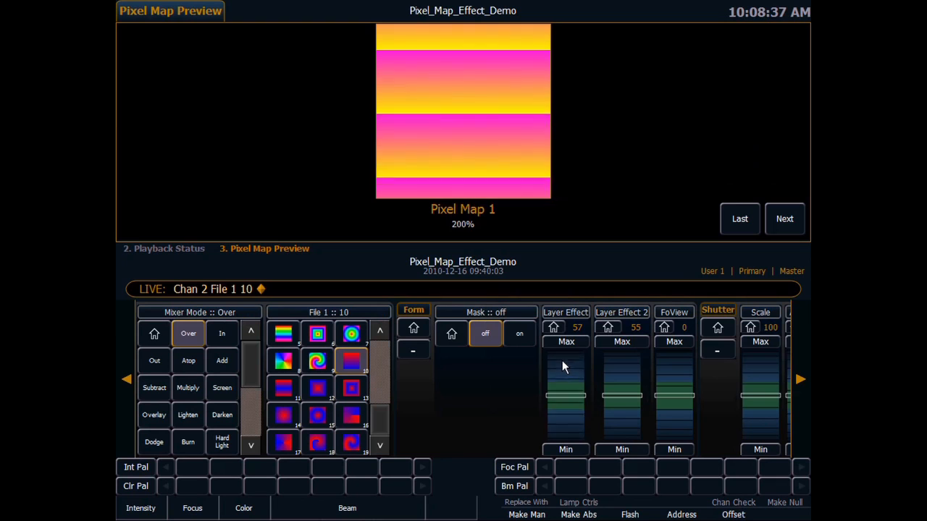
Step: Adjust the gradient layer's Layer Effect and move to its media selection
left_click_drag(566, 365, 566, 428)
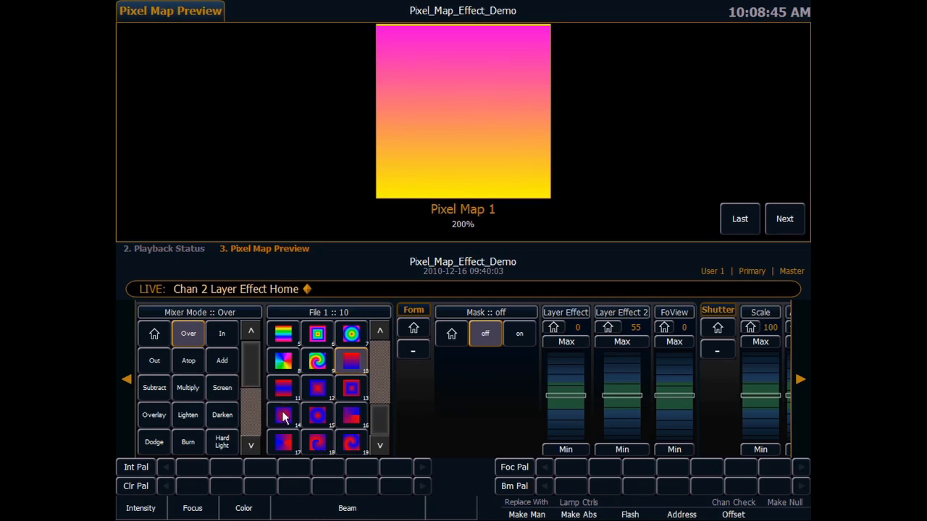
left_click(352, 360)
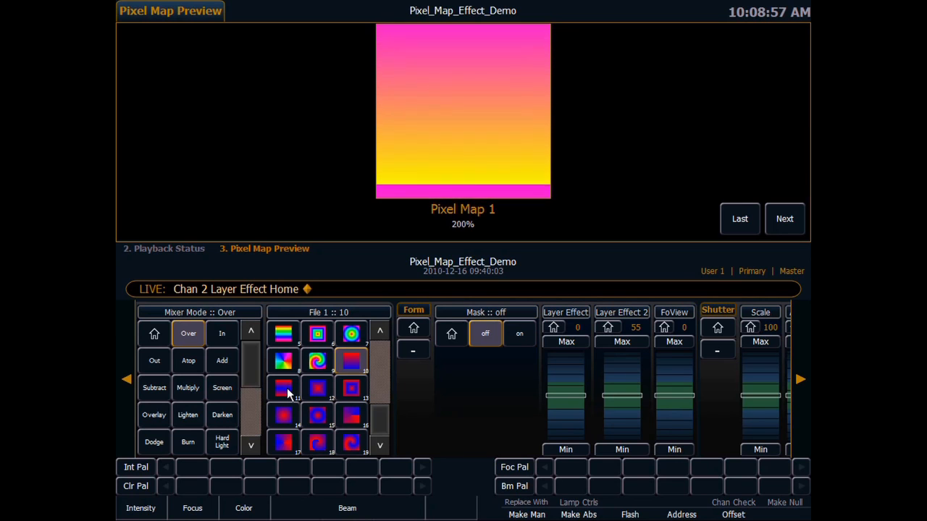
left_click(283, 388)
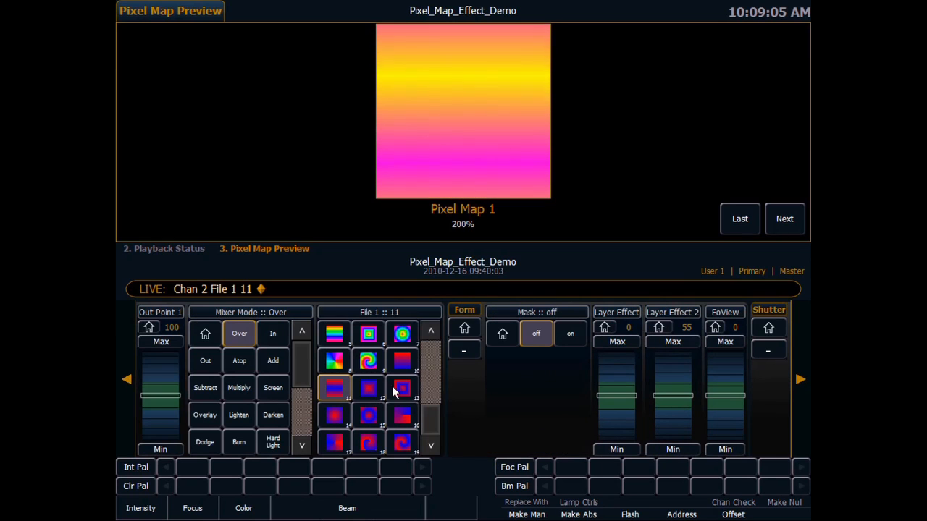
Step: Try the square and circular gradients, settle on the concentric rings, and raise Layer Effect to 100
left_click(368, 388)
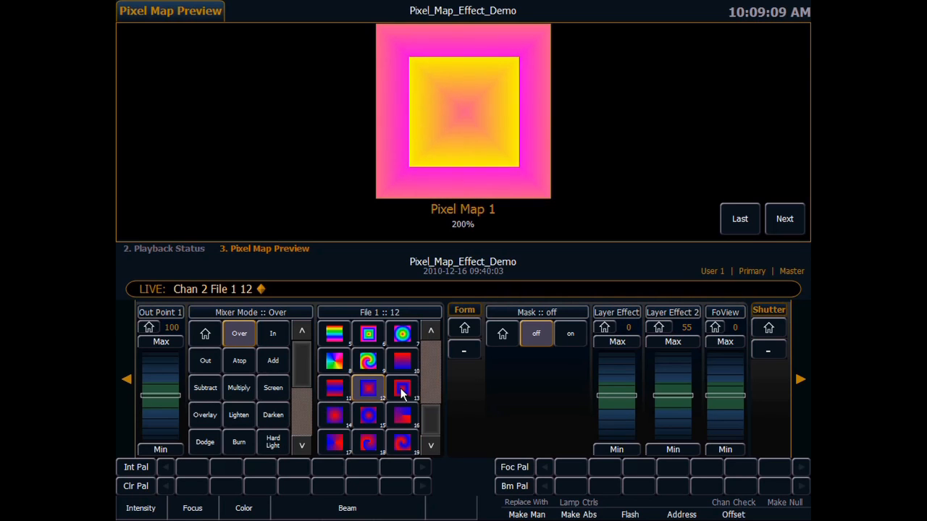
left_click(401, 387)
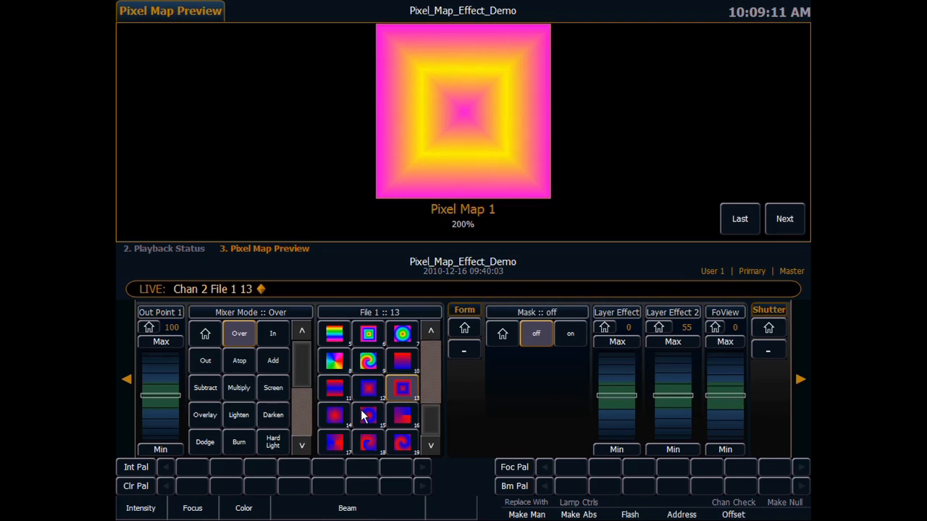
left_click(334, 415)
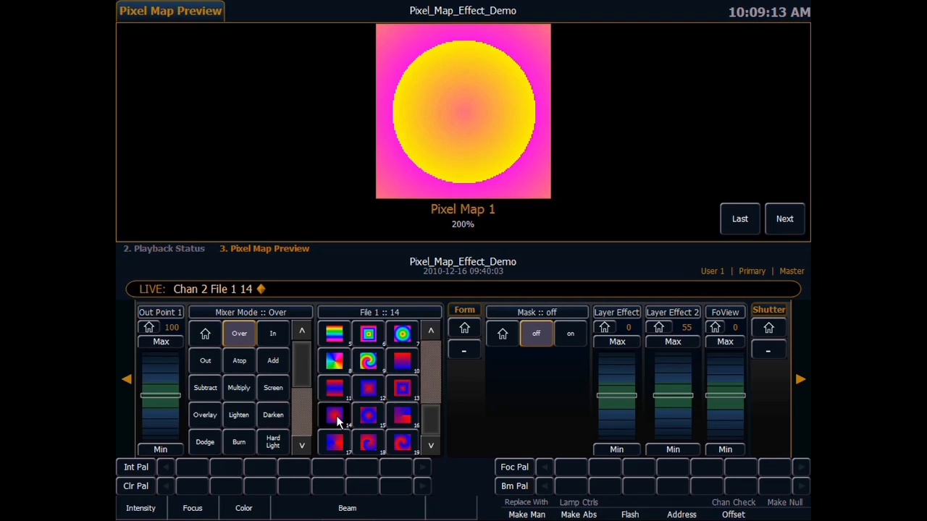
left_click(334, 415)
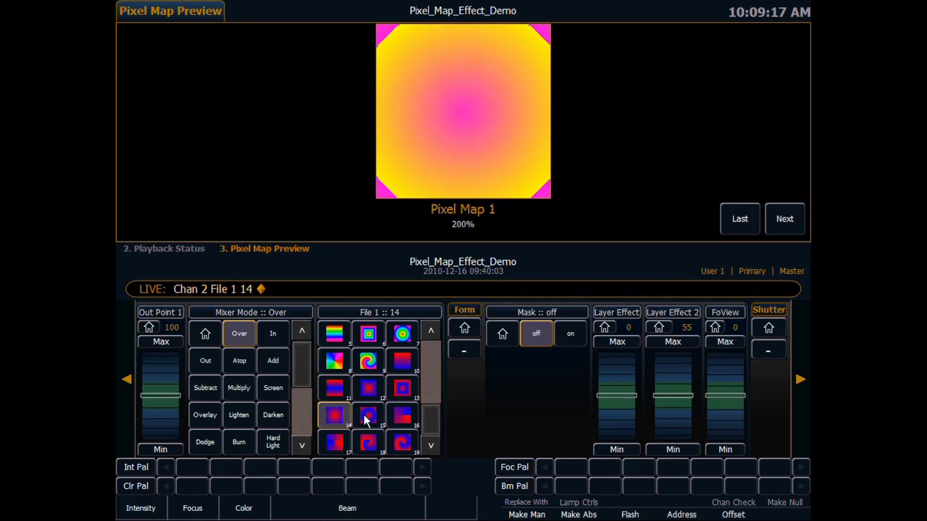
left_click(368, 415)
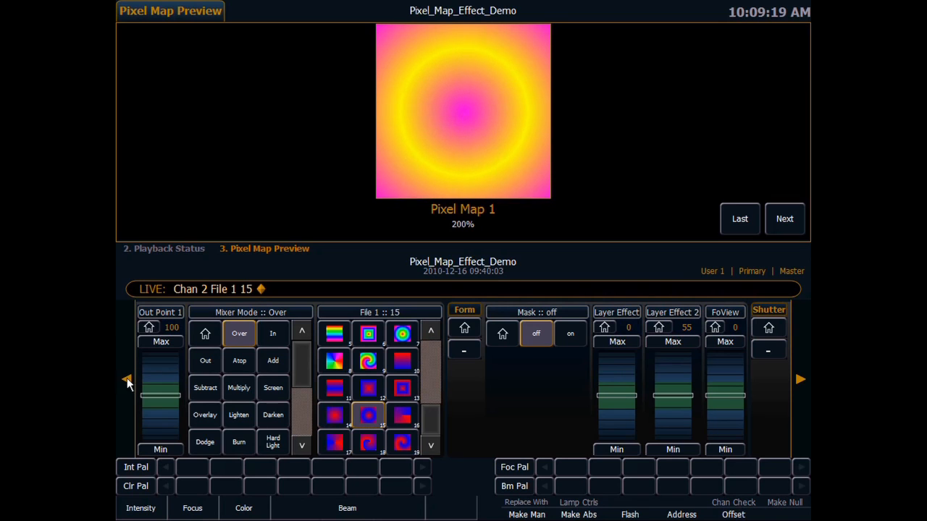
left_click_drag(617, 406, 617, 391)
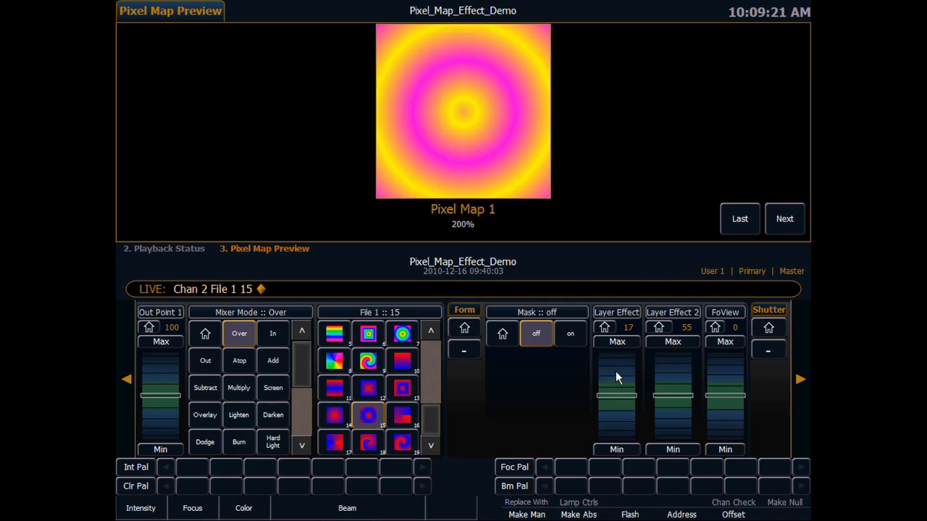
left_click_drag(617, 376, 617, 340)
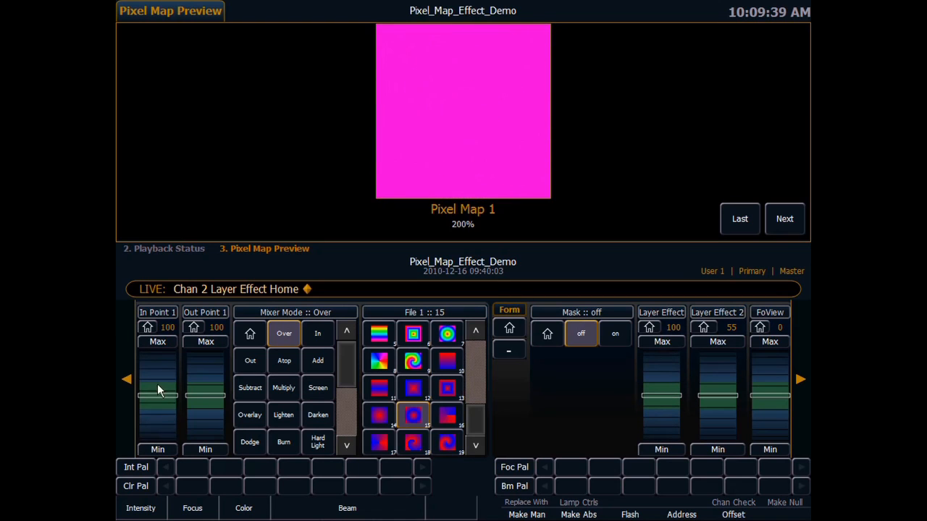
Step: Set channel 2's In Point 1 to 0, try the pinwheel gradient, and zero Layer Effect
left_click_drag(158, 391, 161, 424)
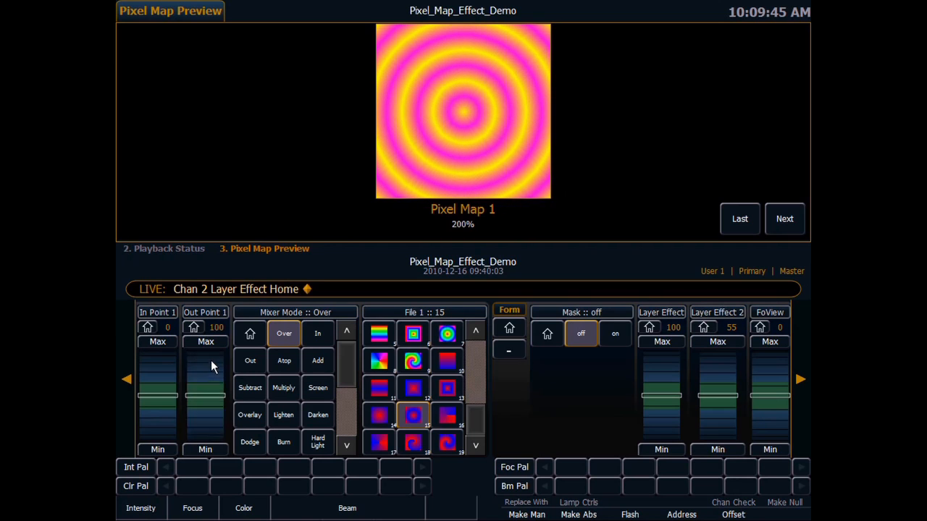
left_click(447, 415)
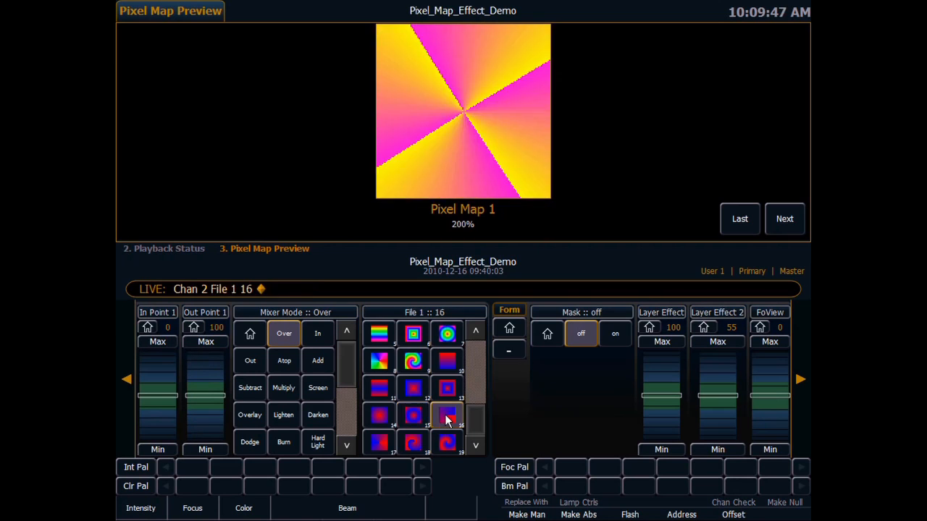
left_click_drag(662, 327, 661, 434)
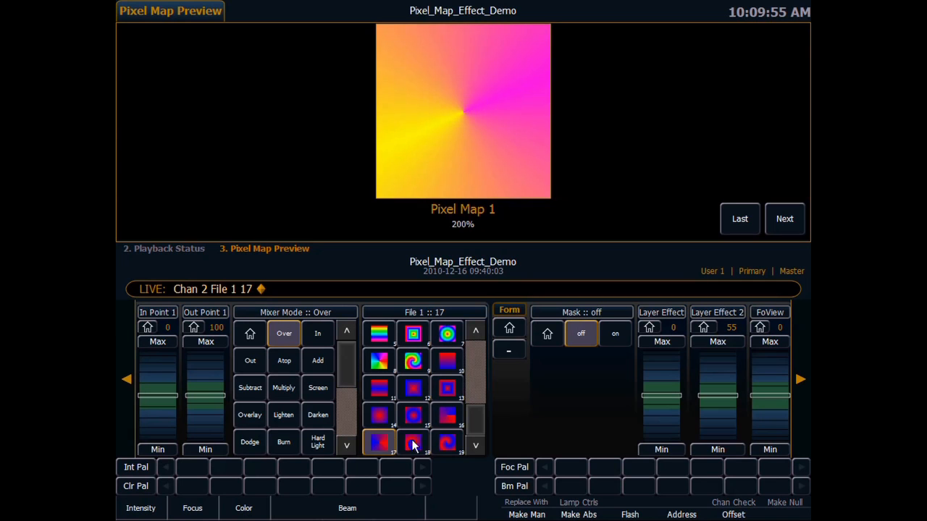
Step: Try the spiral and rainbow square gradients, ending on the rainbow gradient image
left_click(413, 442)
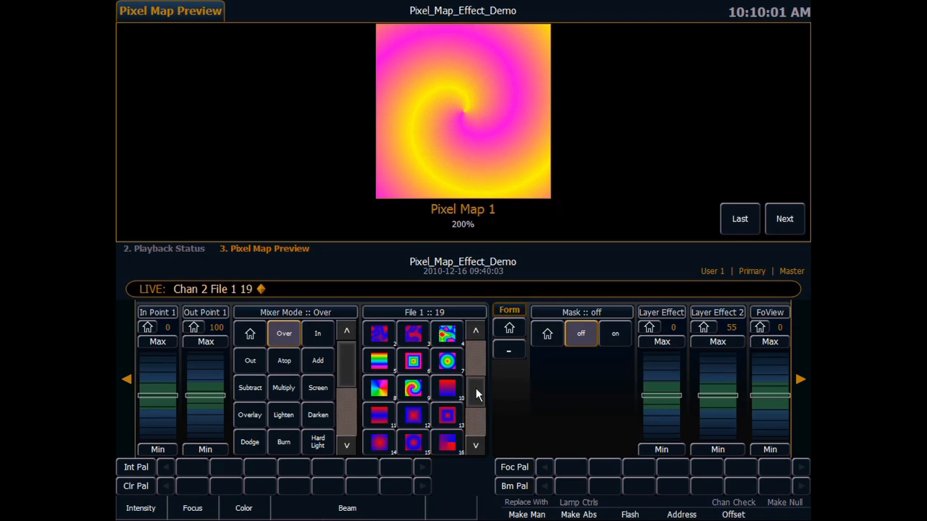
left_click(379, 388)
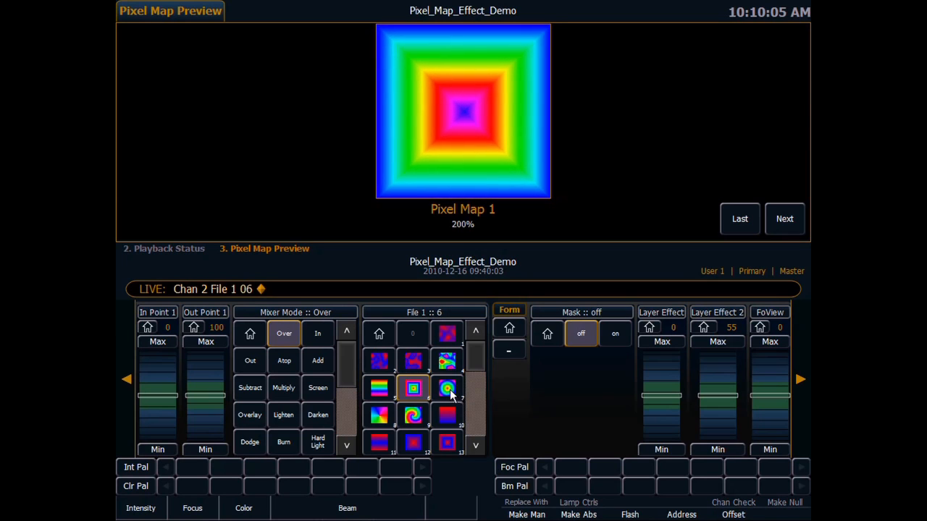
left_click(412, 415)
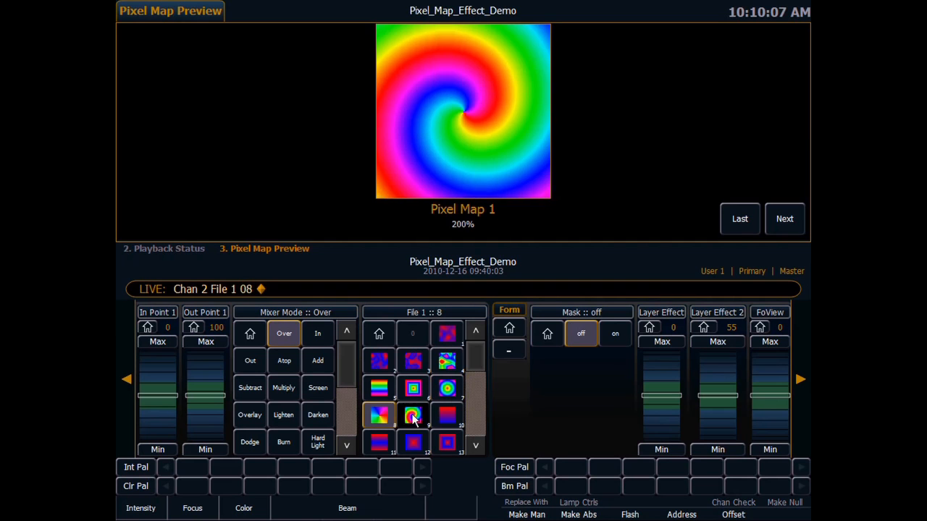
left_click(413, 415)
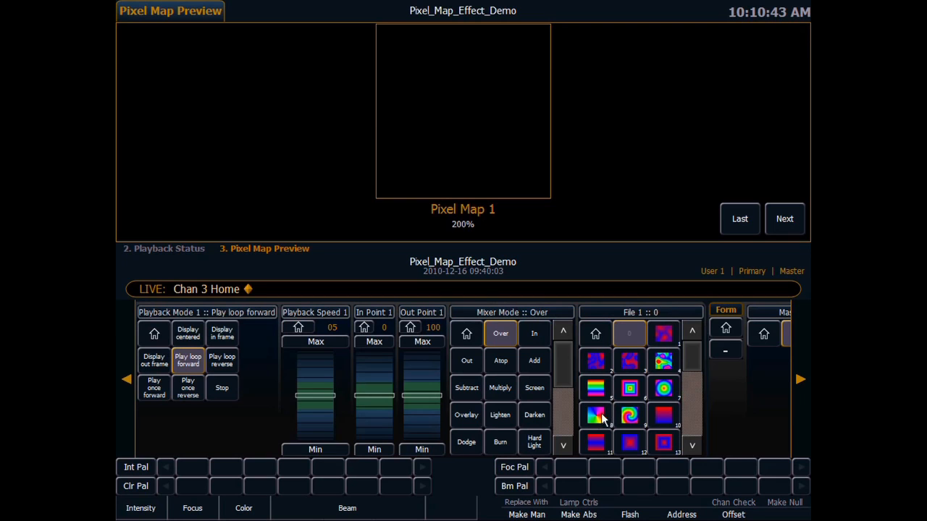
Step: Bring up channel 3's Scale, Rotate, Width and Height parameters
left_click(595, 415)
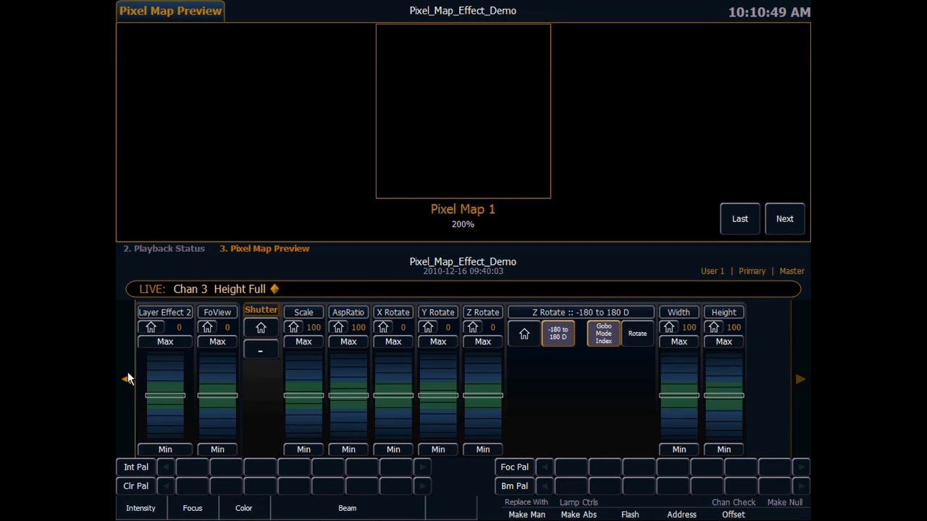
left_click(243, 508)
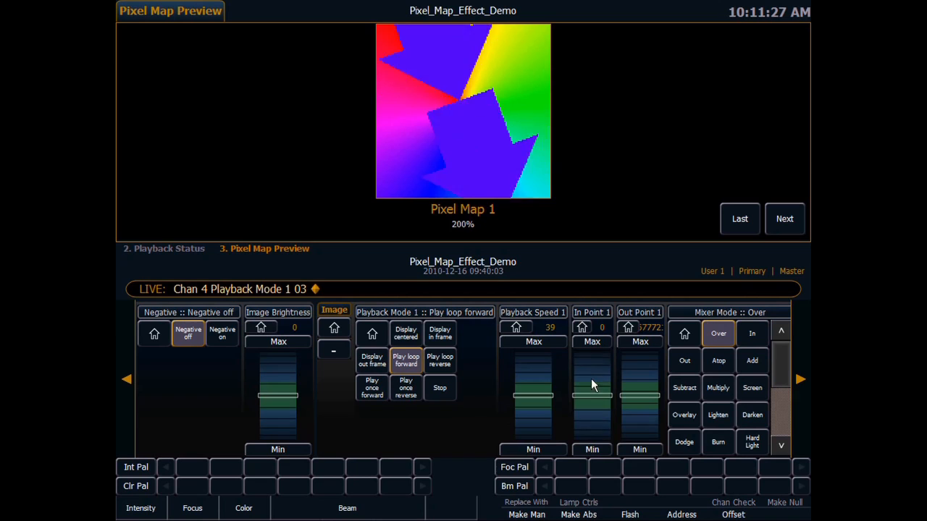
Step: Set channel 4's In Point 1 to 100 with arrow gobo file 22
left_click(440, 360)
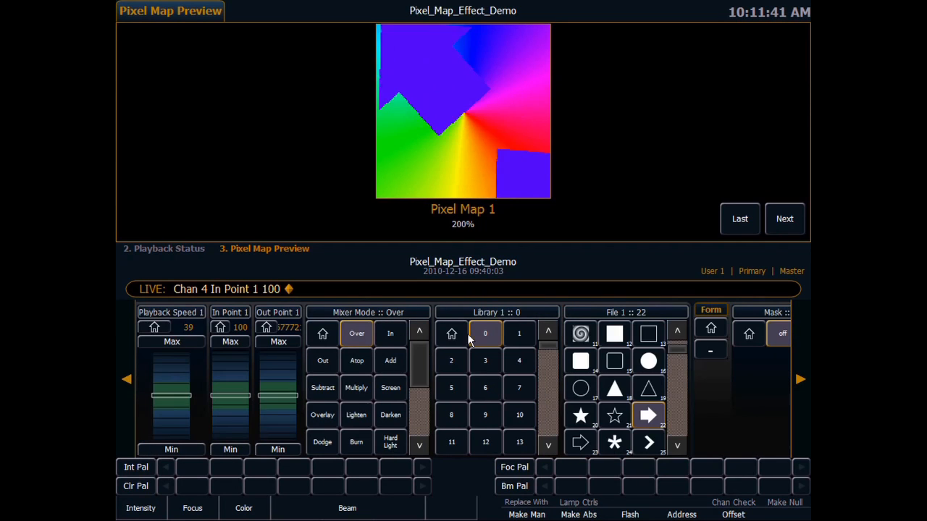
Step: Cycle channel 4's Mixer Mode through In, Add, Subtract, Multiply, Overlay and one more mode
left_click(390, 334)
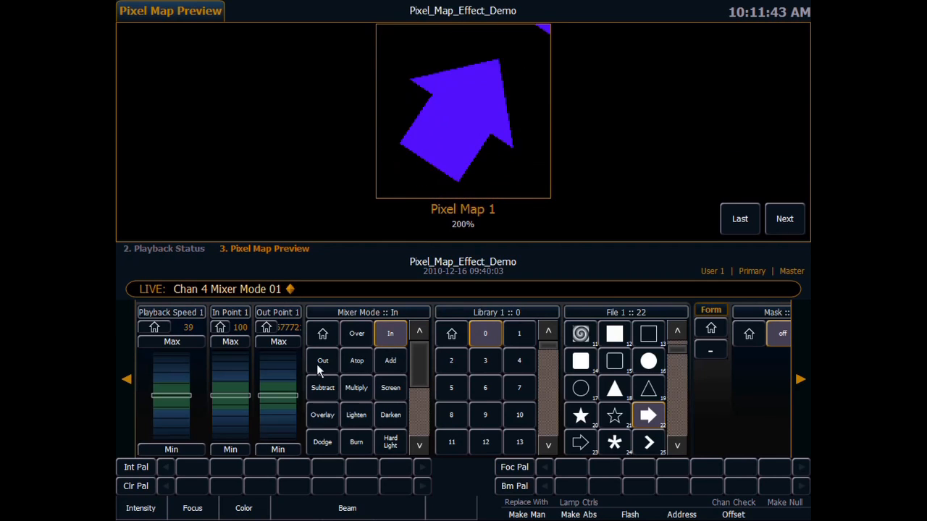
left_click(390, 361)
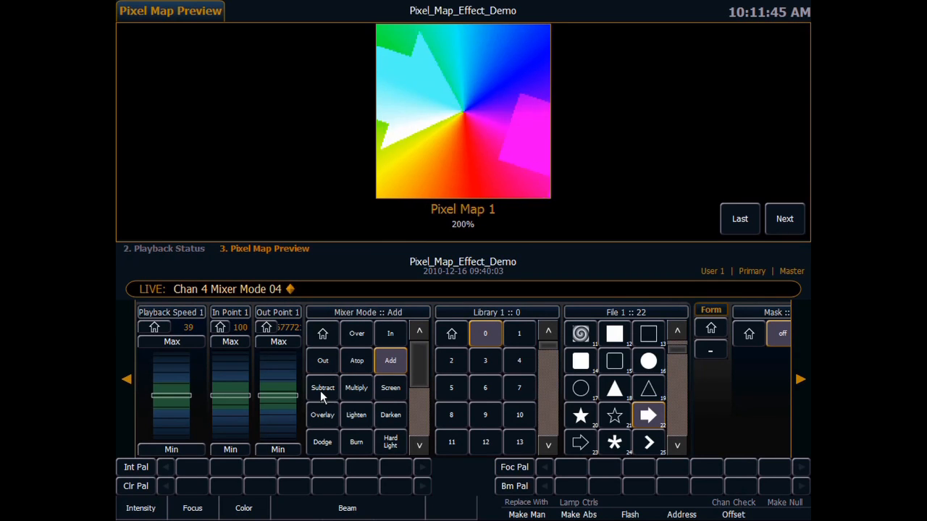
left_click(323, 387)
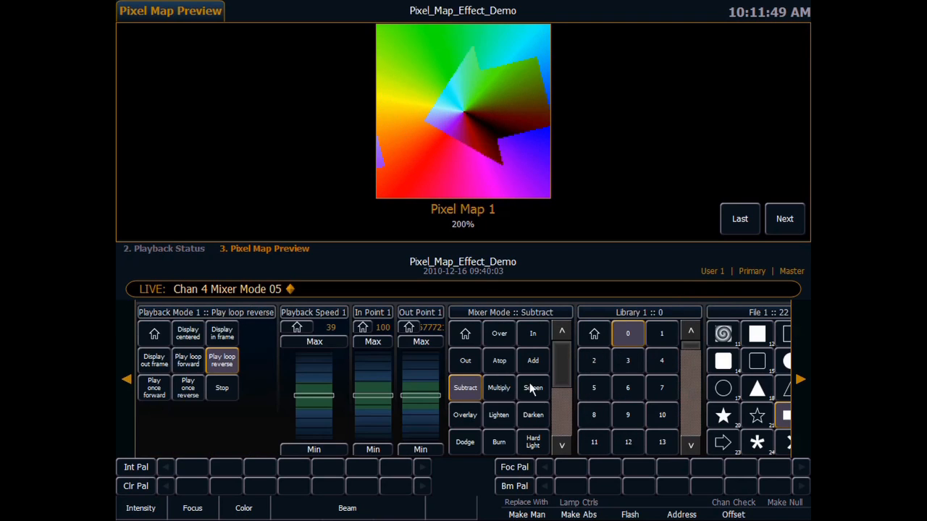
left_click(499, 388)
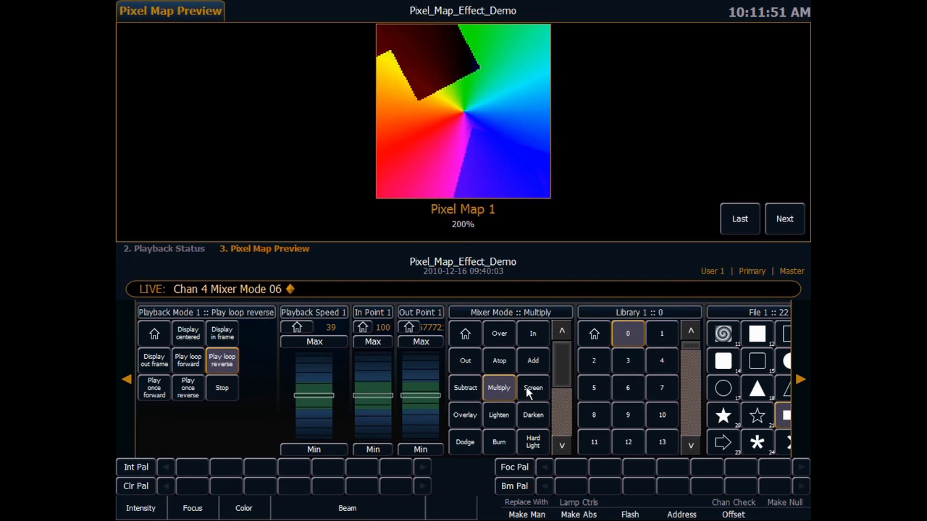
left_click(465, 415)
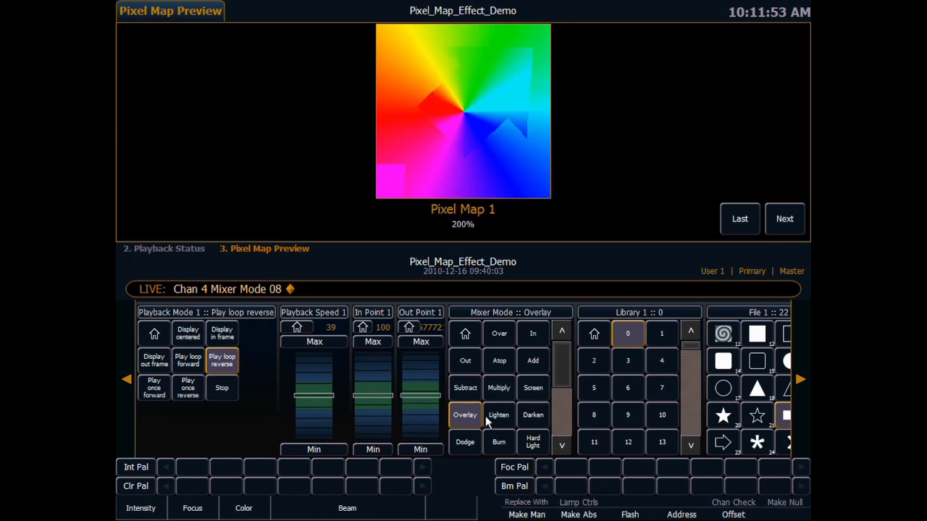
left_click(465, 388)
type("Chan 3")
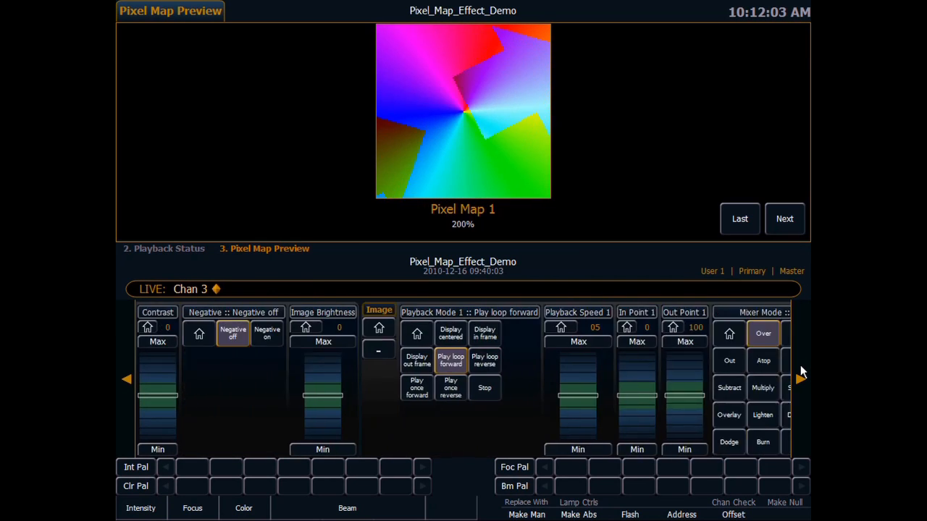
Step: Load the colourful noise image on channel 3 and switch Negative on
left_click(350, 362)
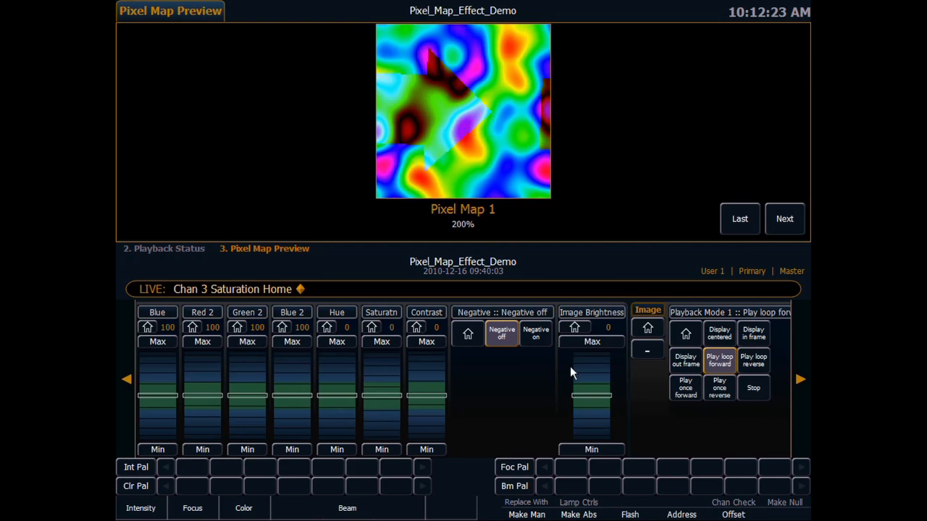
left_click(536, 333)
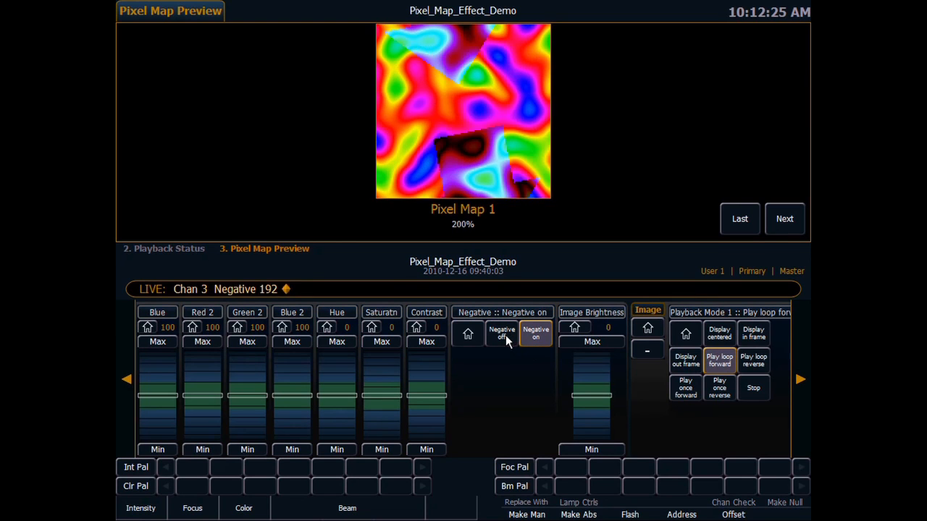